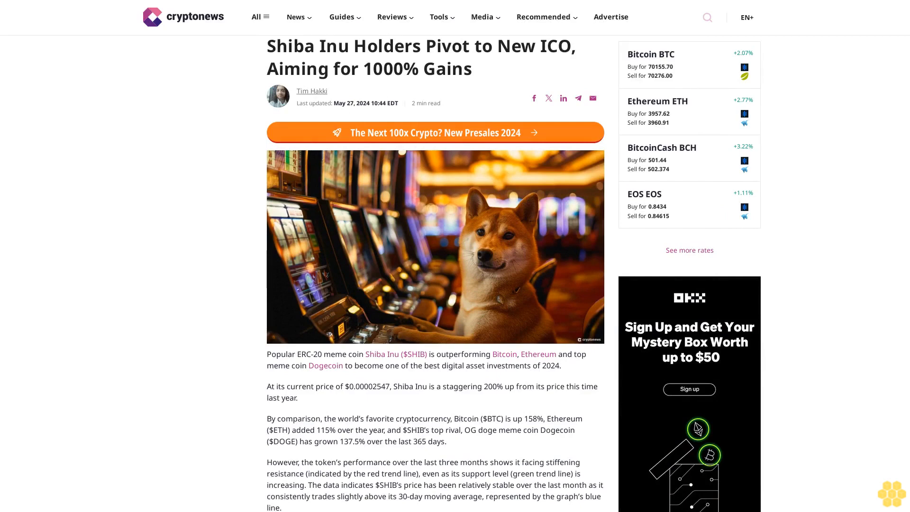
scroll(down, 3)
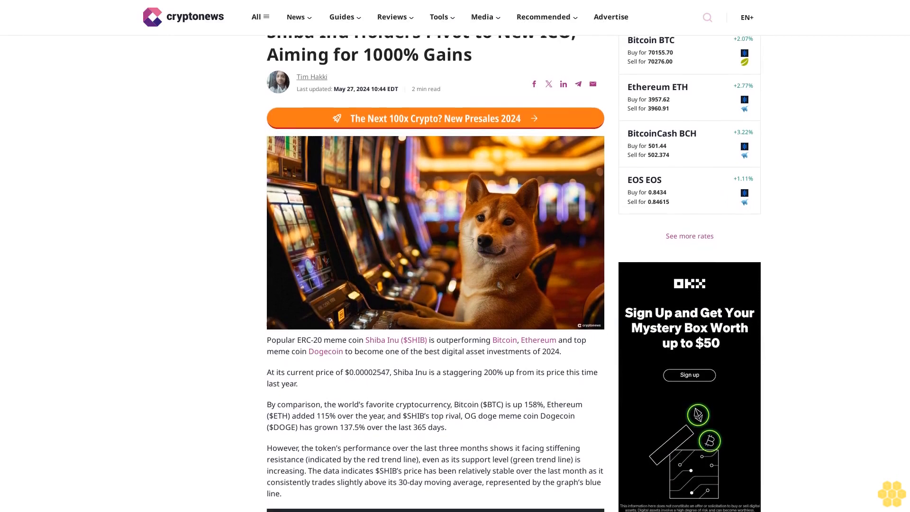
scroll(down, 3)
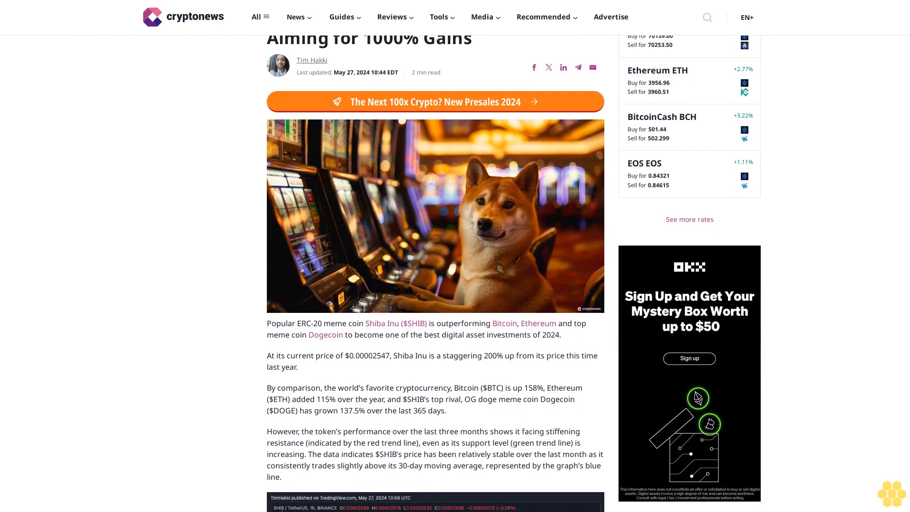
scroll(down, 3)
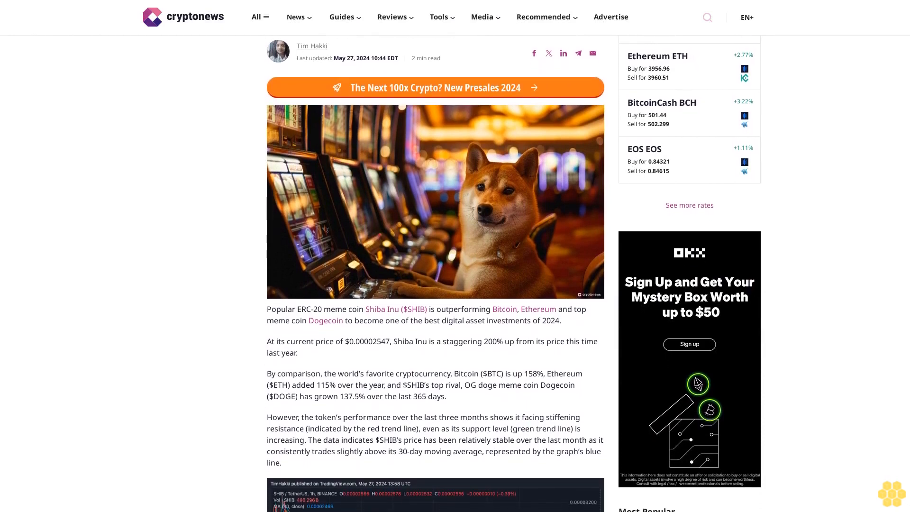
scroll(down, 3)
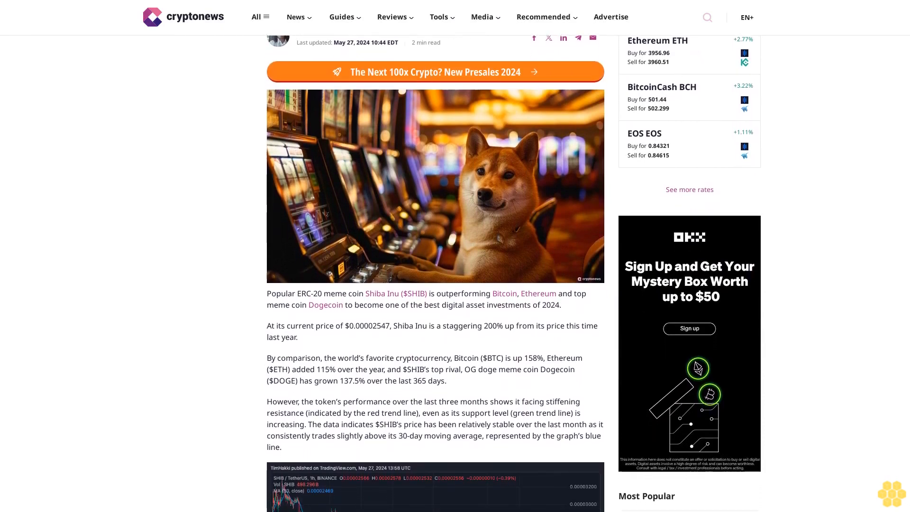
scroll(down, 3)
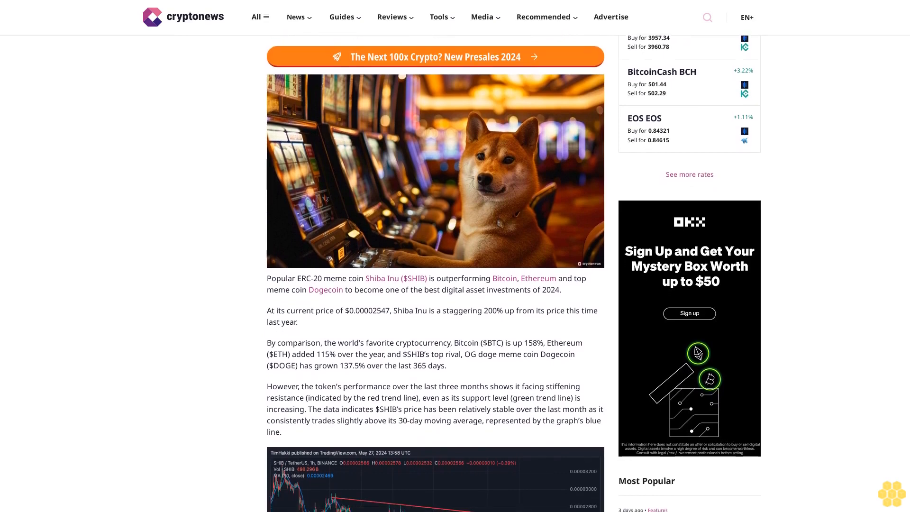
scroll(down, 3)
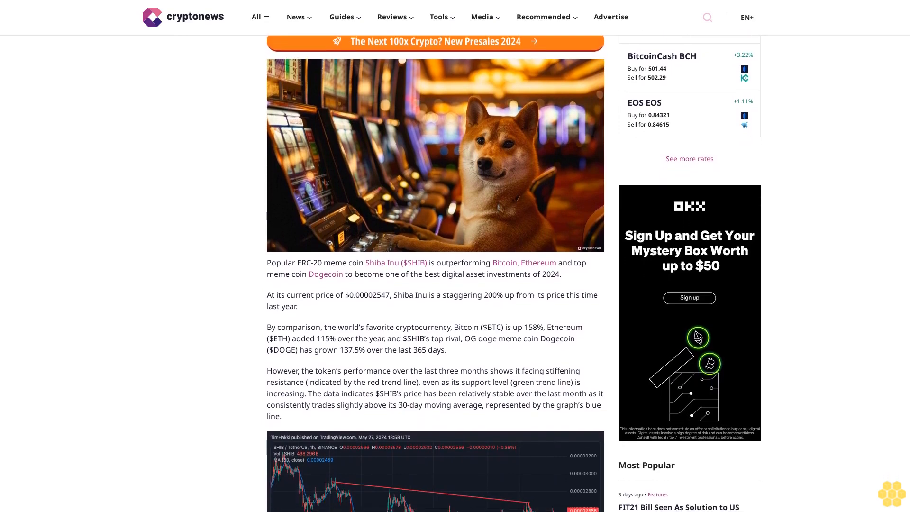
scroll(down, 3)
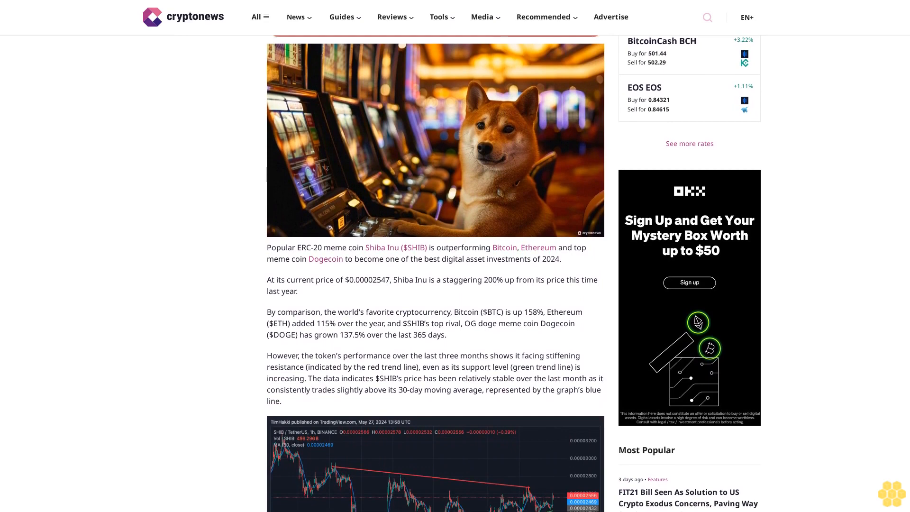
scroll(down, 3)
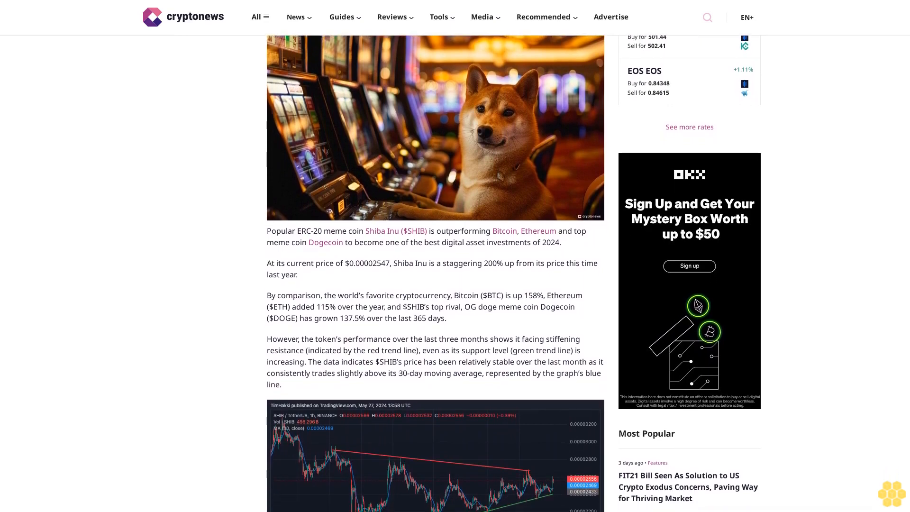
scroll(down, 3)
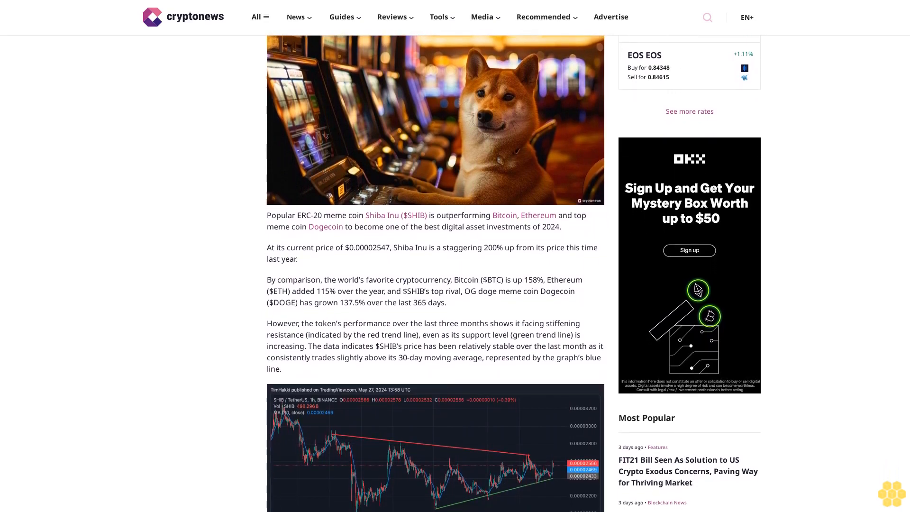
scroll(down, 3)
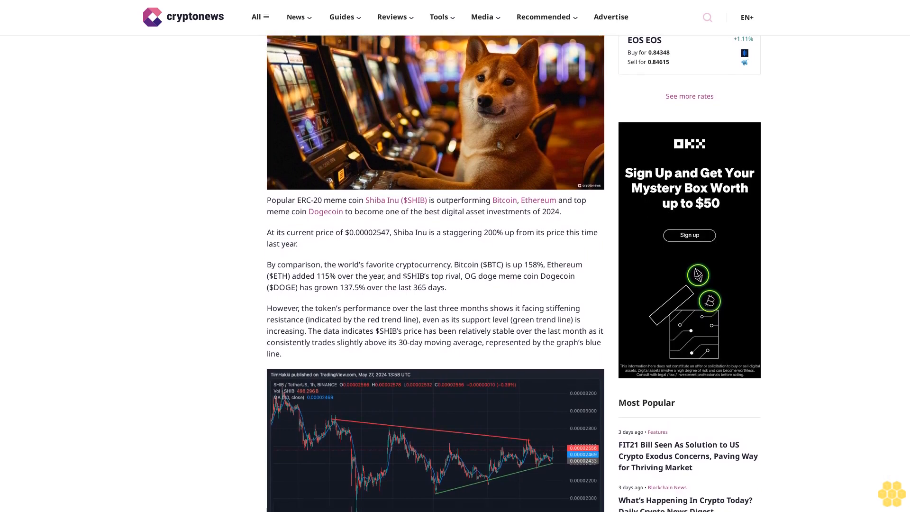
scroll(down, 3)
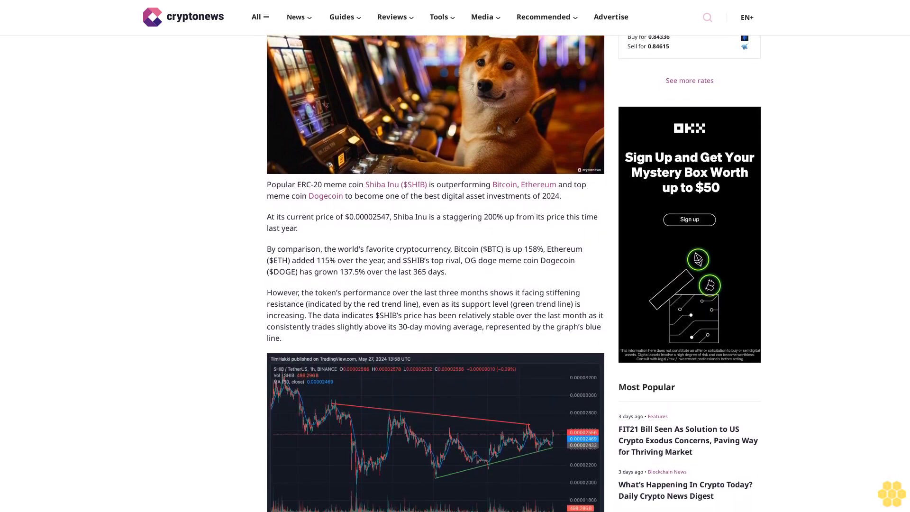
scroll(down, 3)
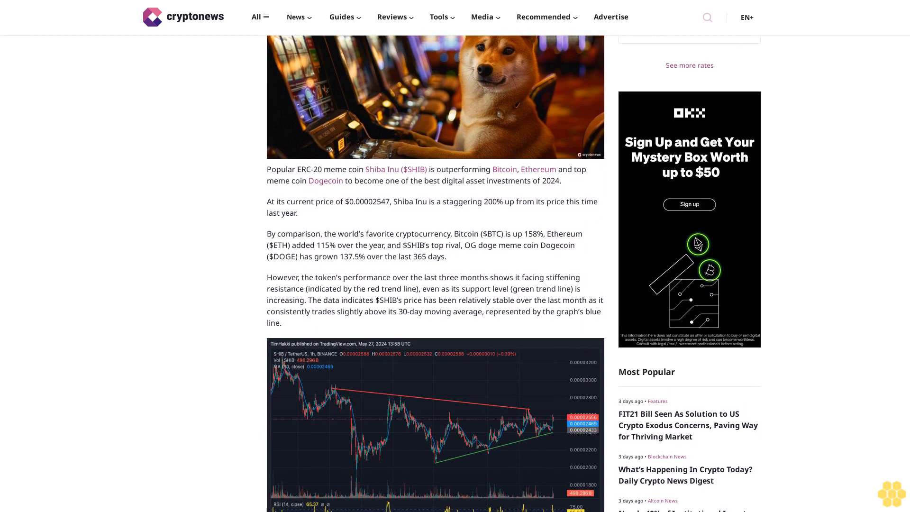
scroll(down, 3)
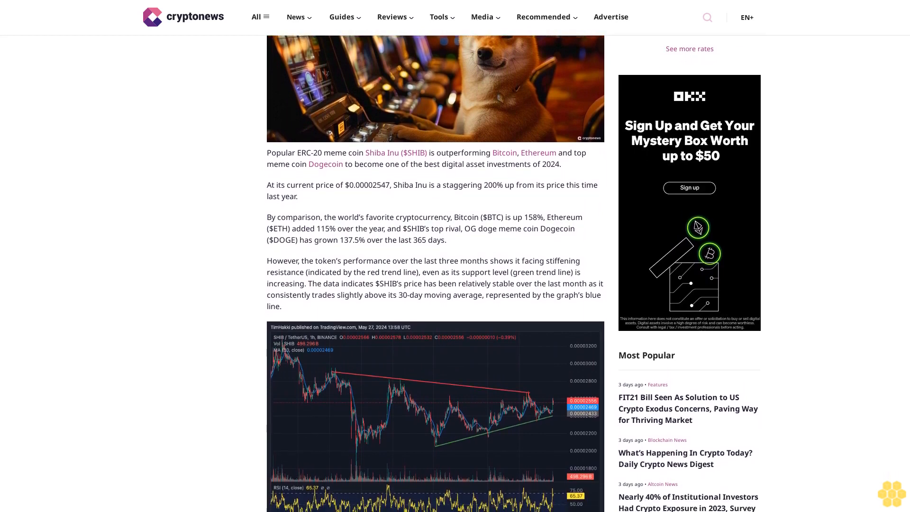
scroll(down, 3)
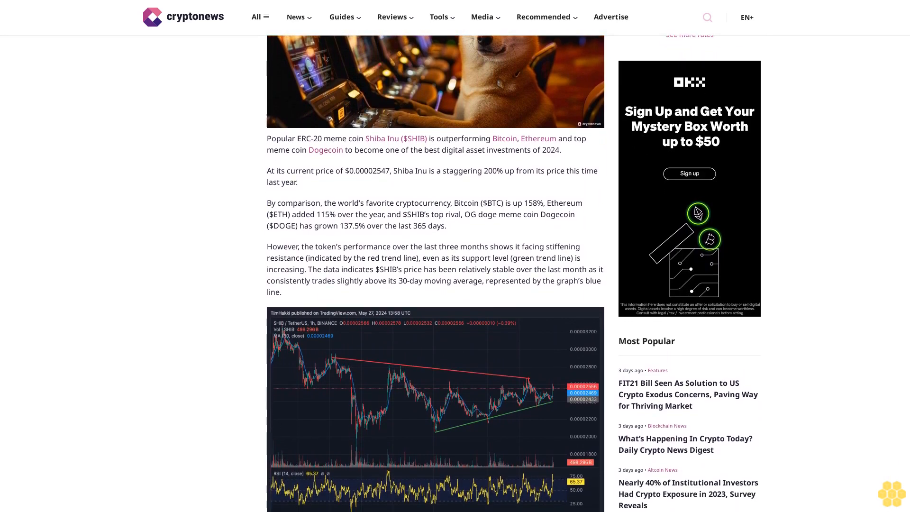
scroll(down, 3)
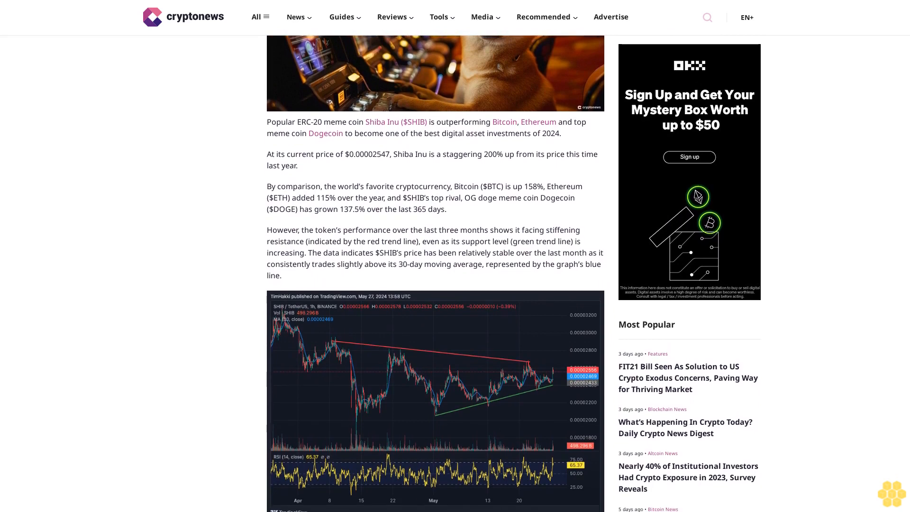
scroll(down, 3)
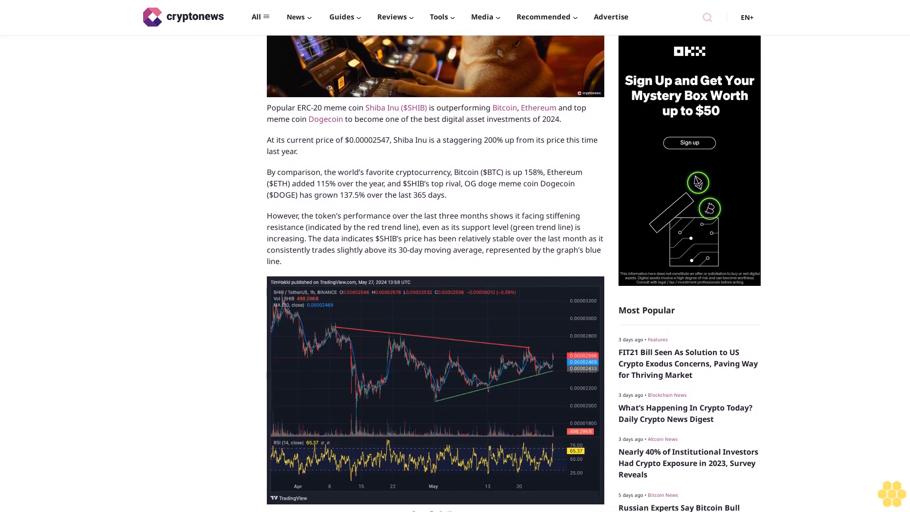
scroll(down, 3)
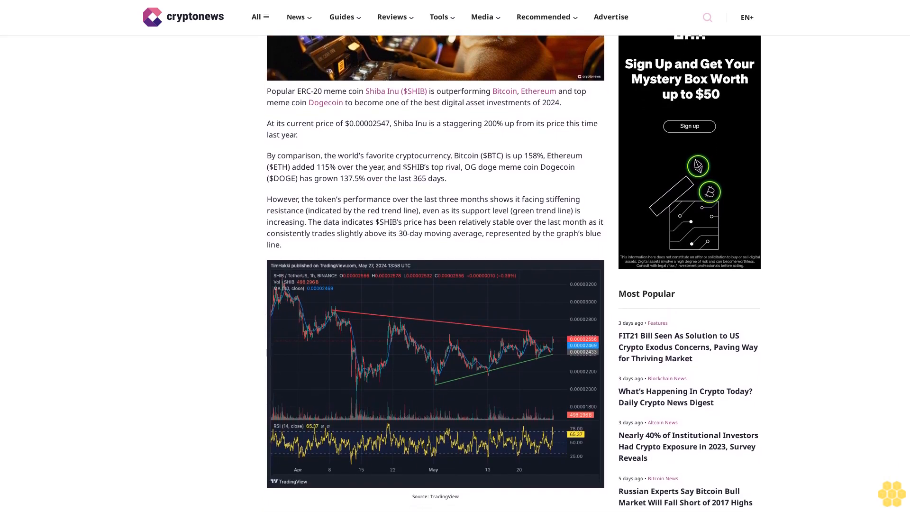
scroll(down, 3)
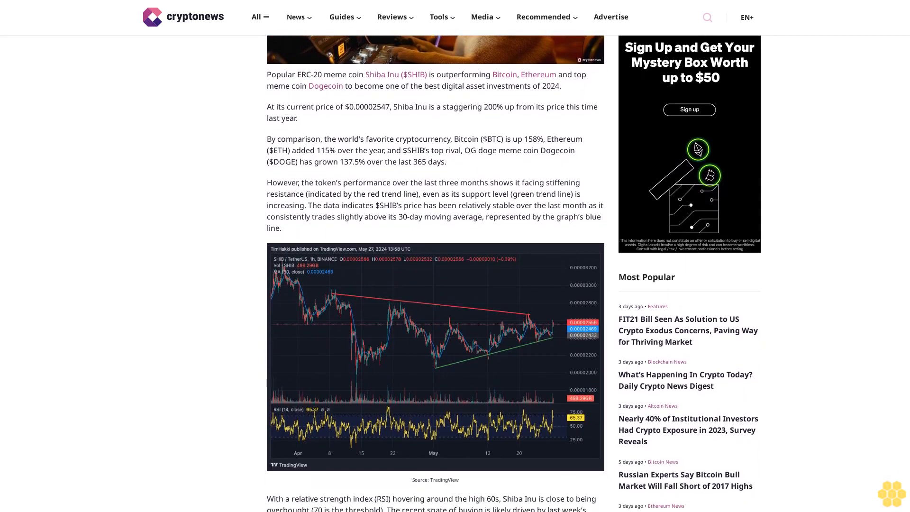
scroll(down, 3)
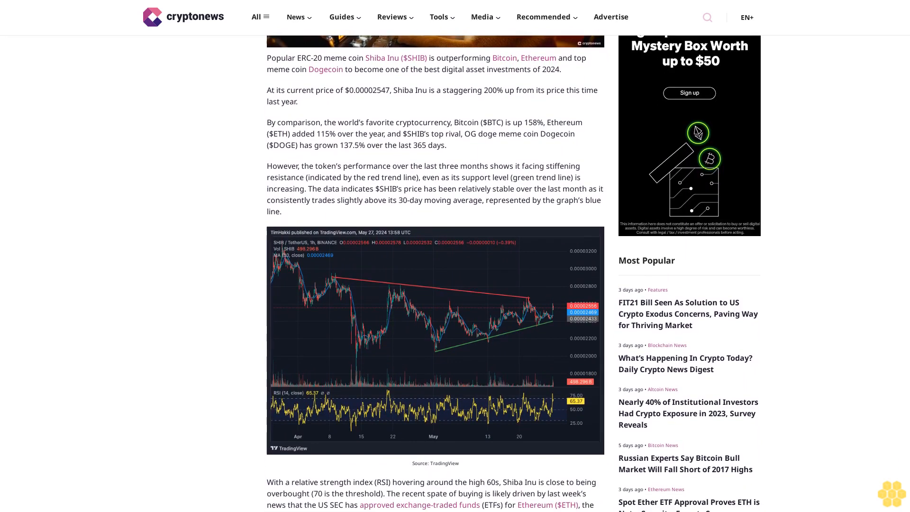
scroll(down, 3)
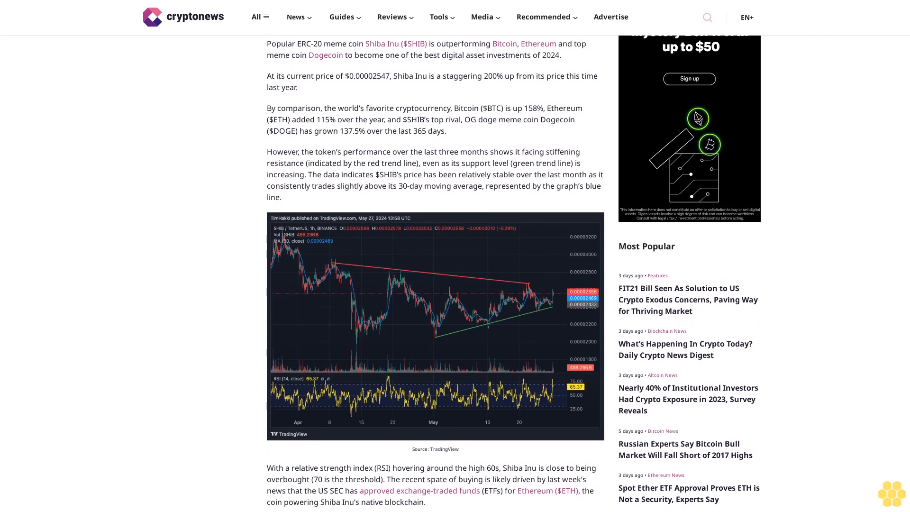
scroll(down, 3)
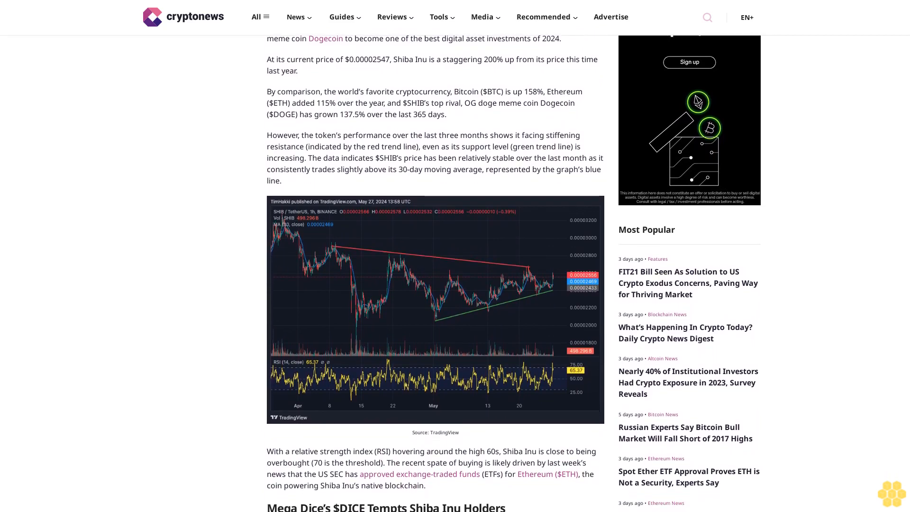
scroll(down, 3)
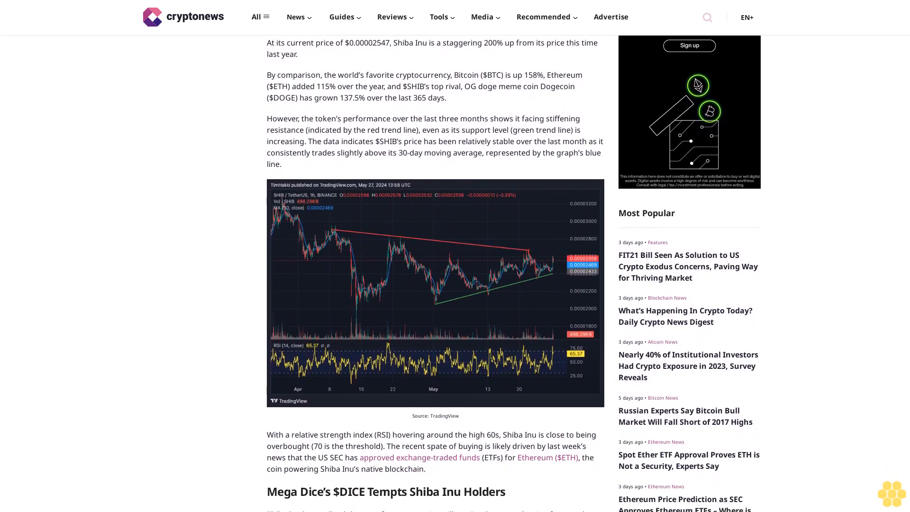
scroll(down, 3)
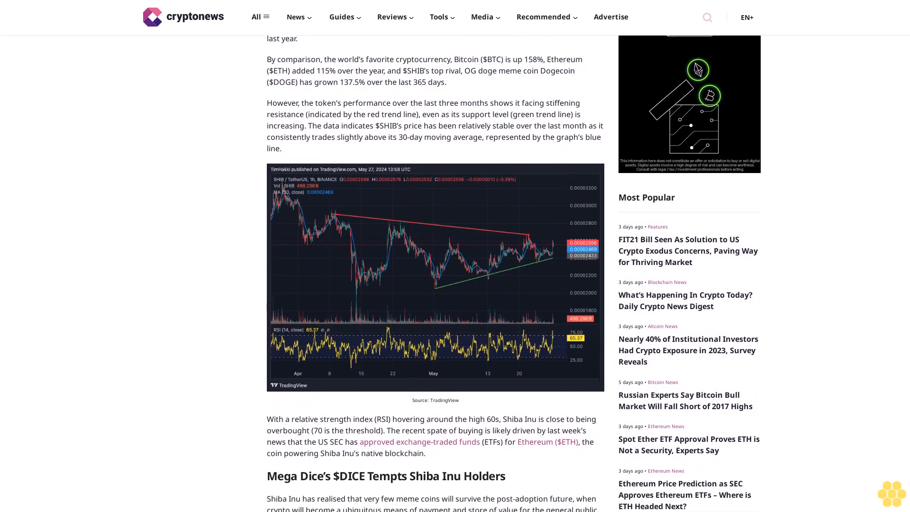
scroll(down, 3)
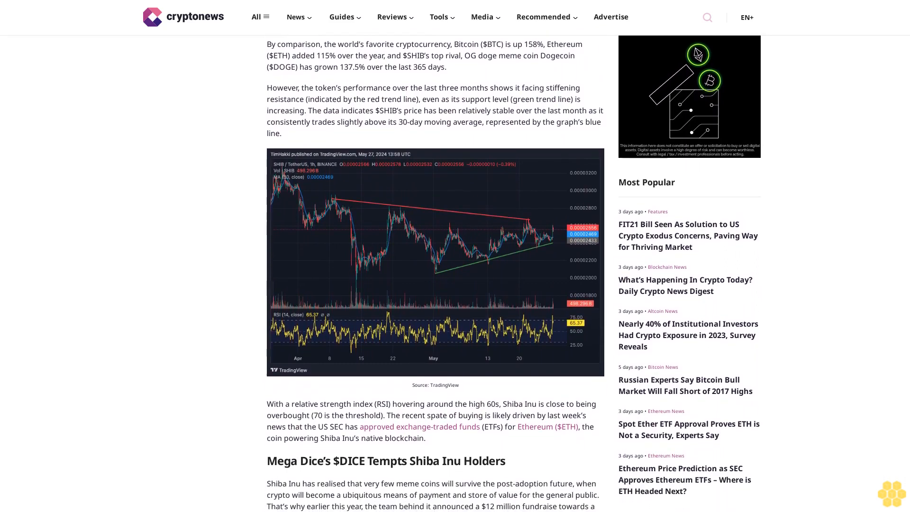
scroll(down, 3)
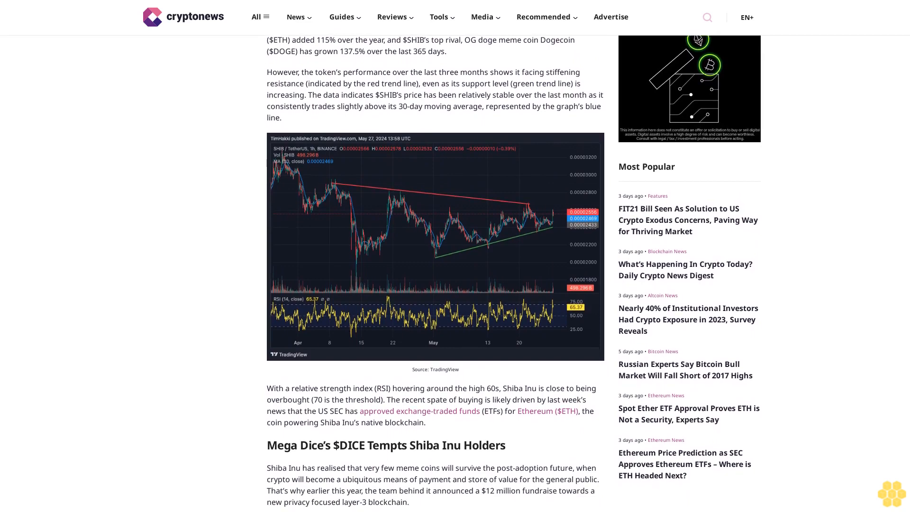
scroll(down, 3)
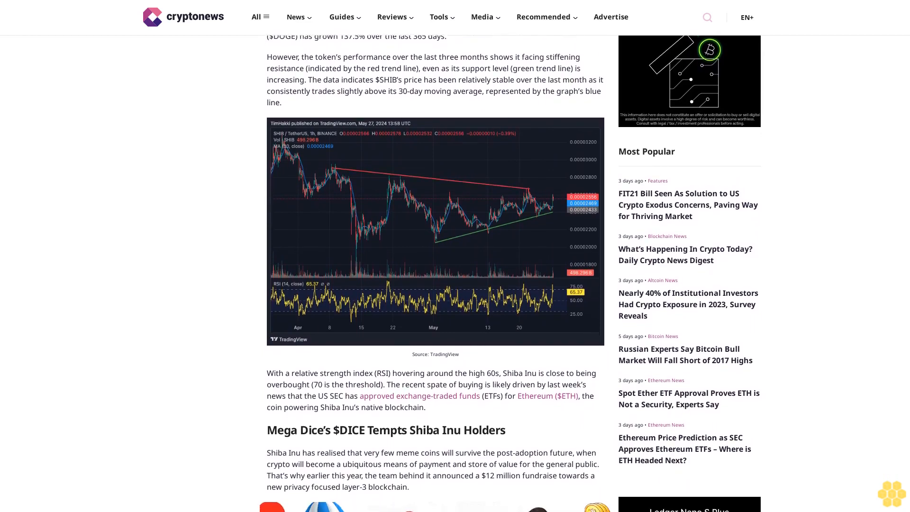
scroll(down, 3)
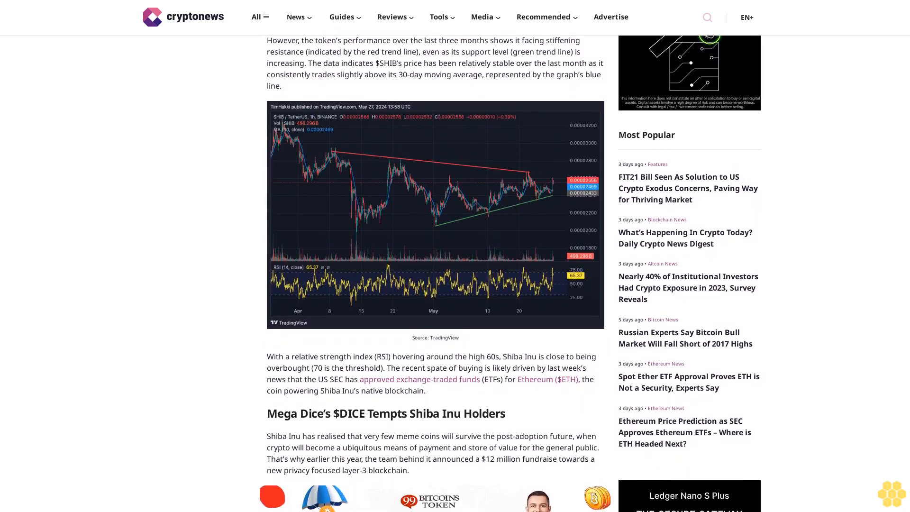
scroll(down, 3)
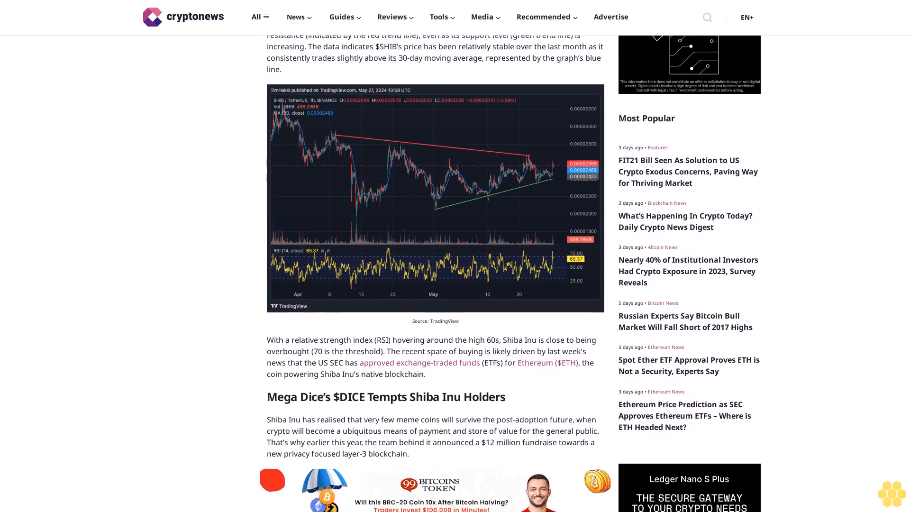
scroll(down, 3)
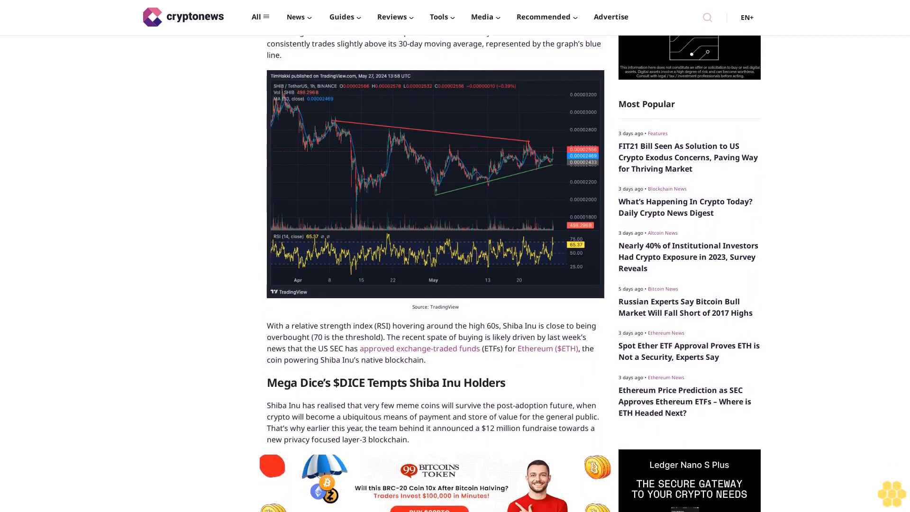
scroll(down, 3)
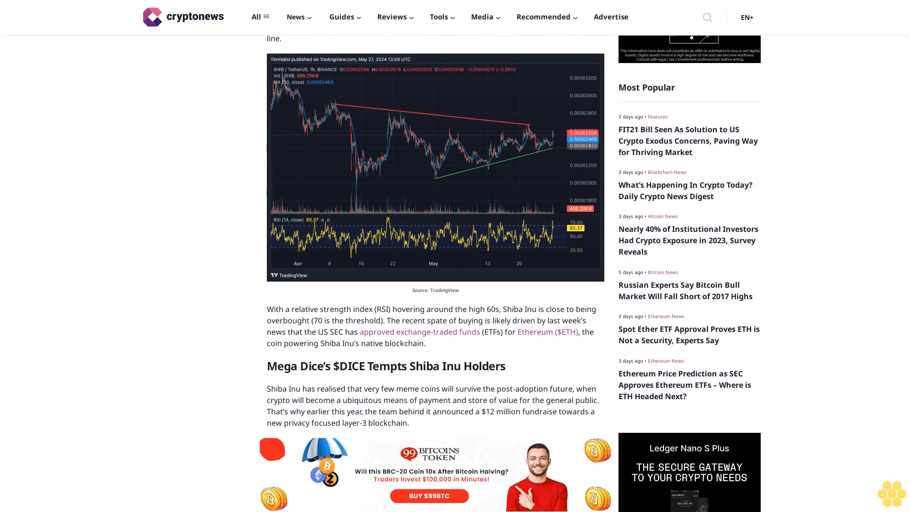
scroll(down, 3)
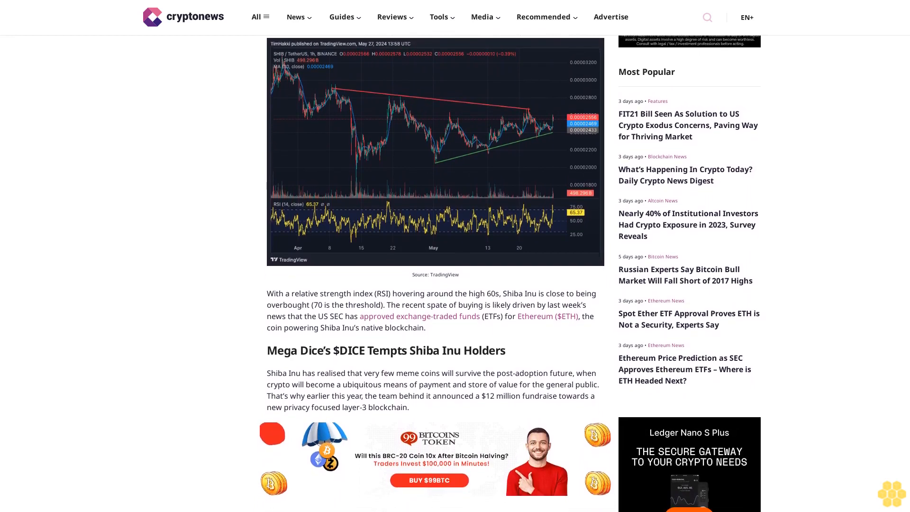
scroll(down, 3)
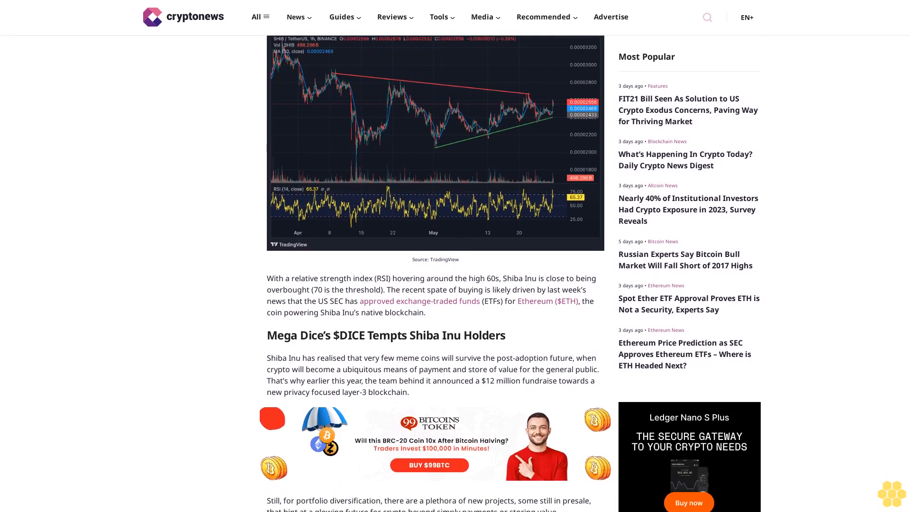
scroll(down, 3)
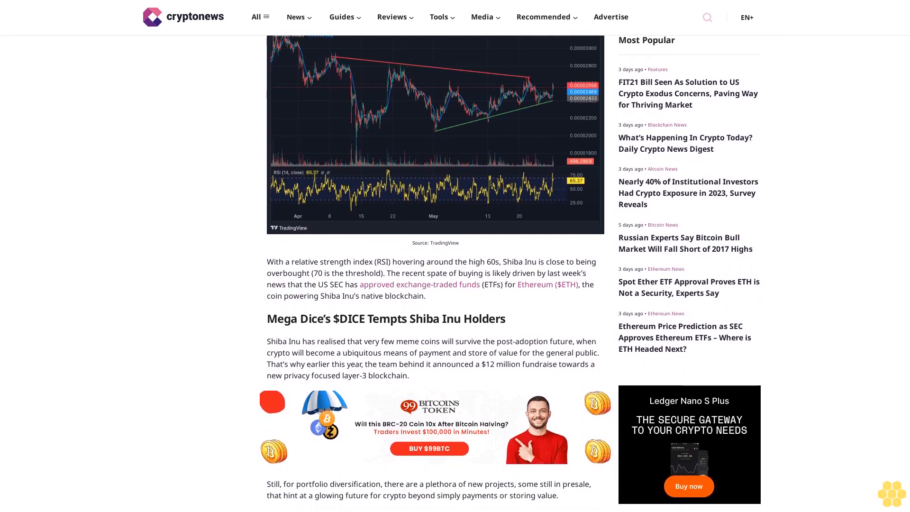
scroll(down, 3)
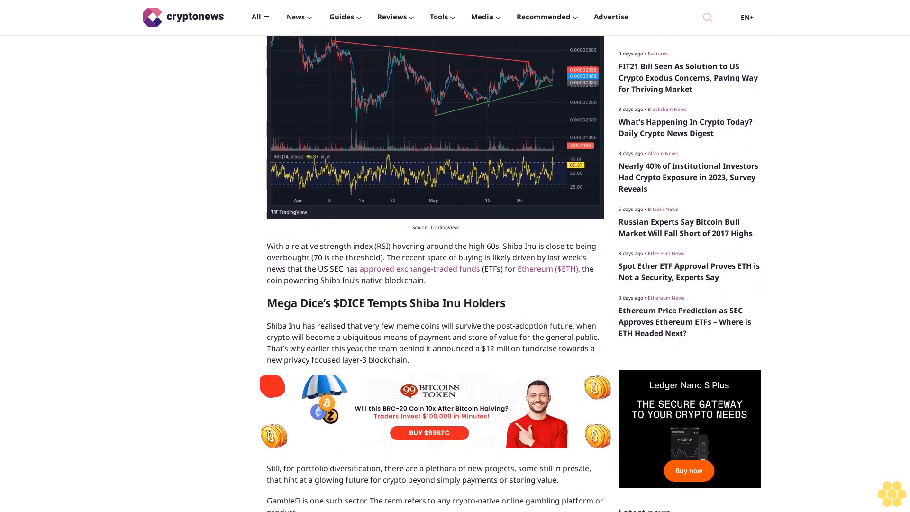
scroll(down, 3)
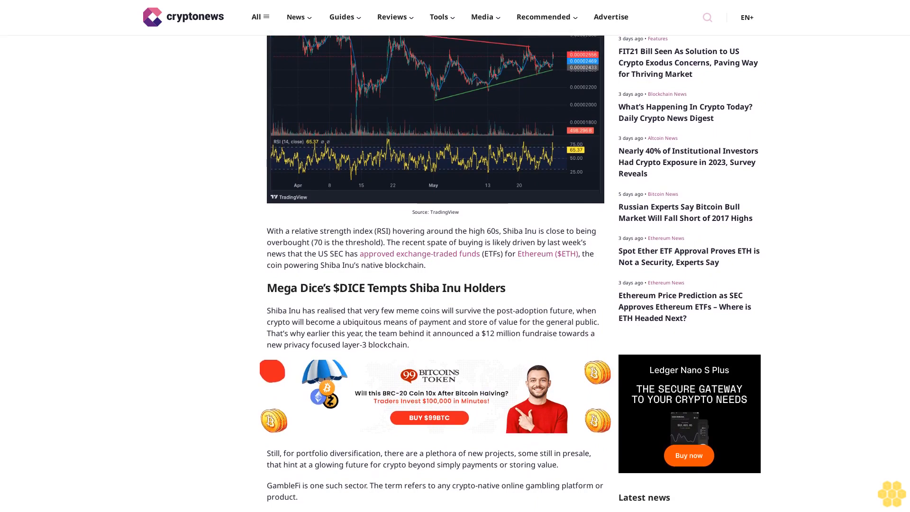
scroll(down, 3)
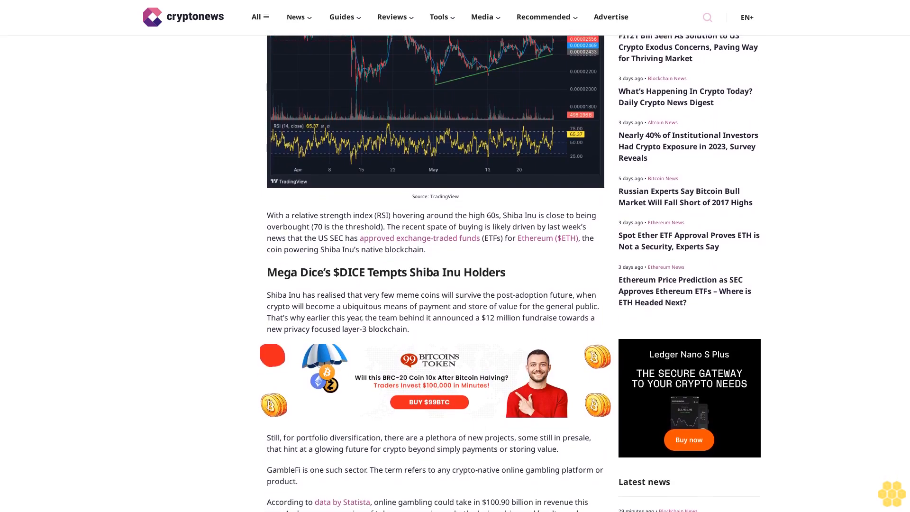
scroll(down, 3)
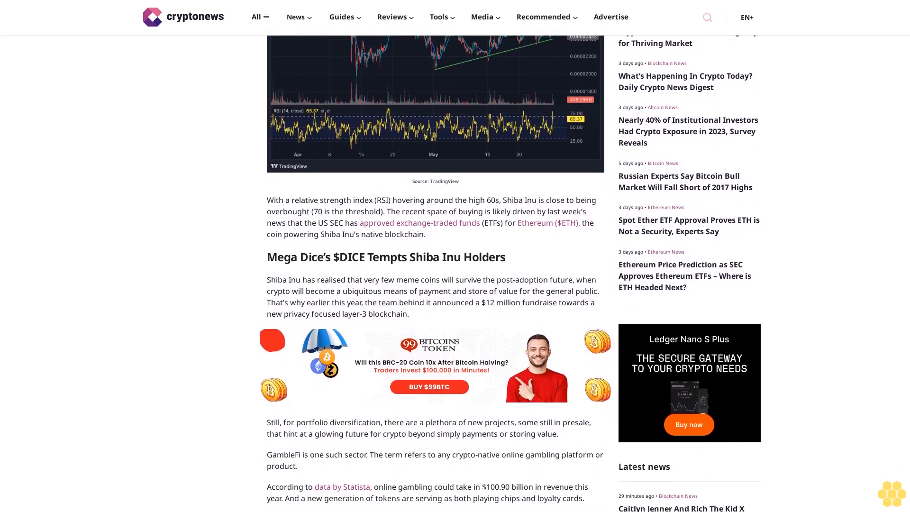
scroll(down, 3)
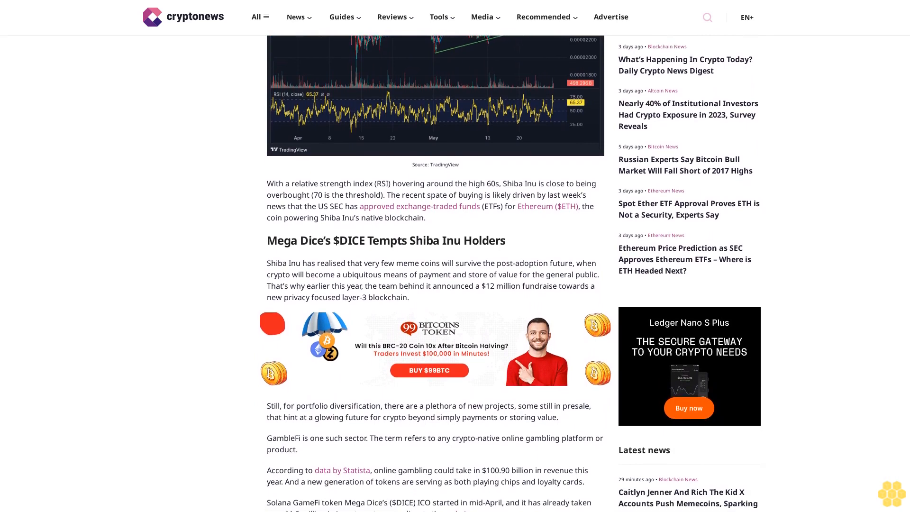
scroll(down, 3)
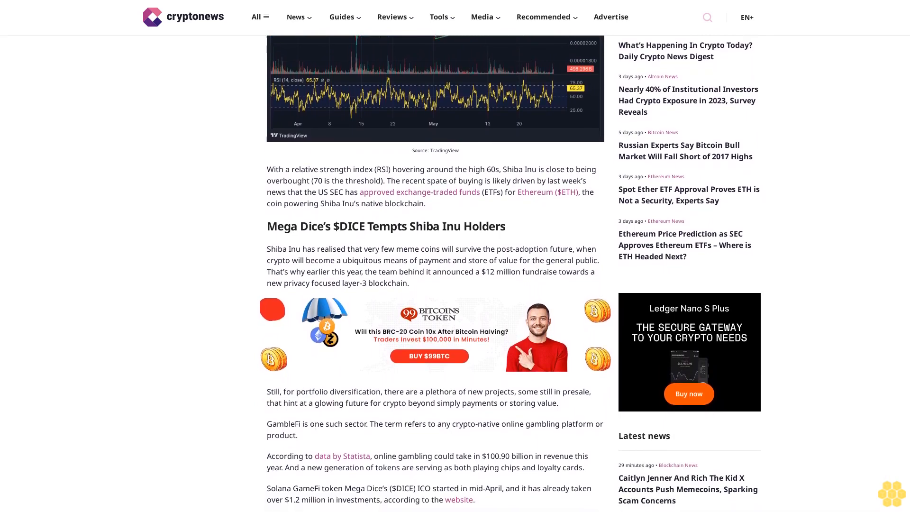
scroll(down, 3)
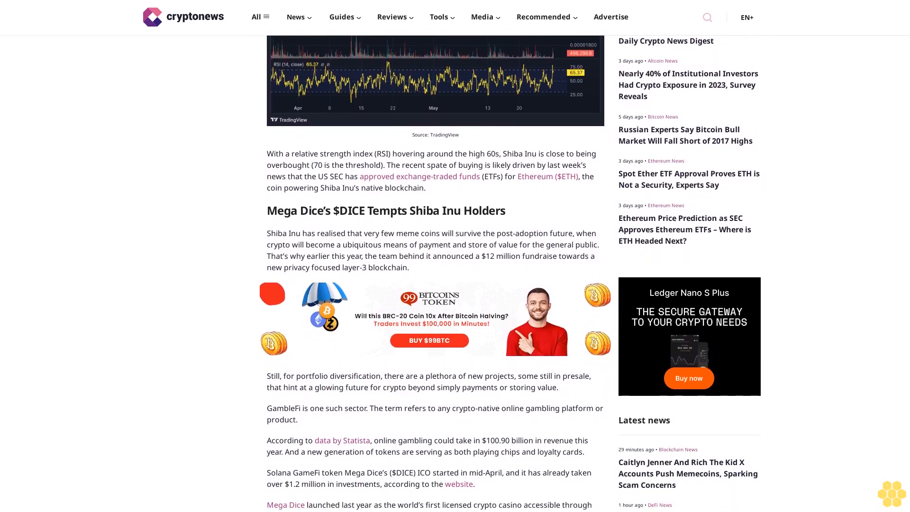
scroll(down, 3)
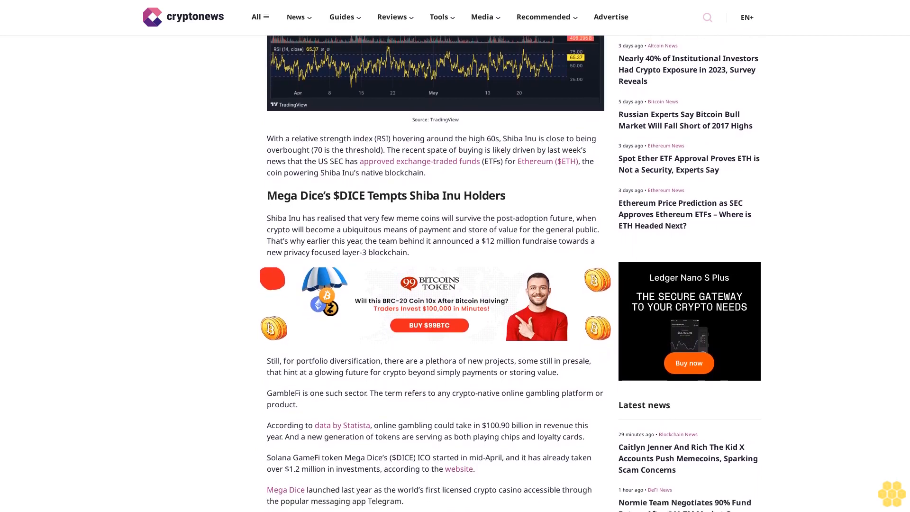
scroll(down, 3)
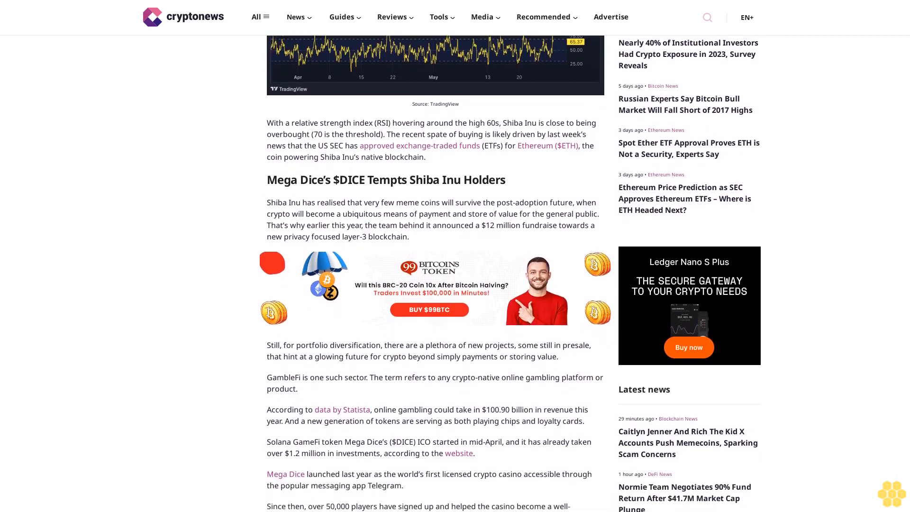
scroll(down, 3)
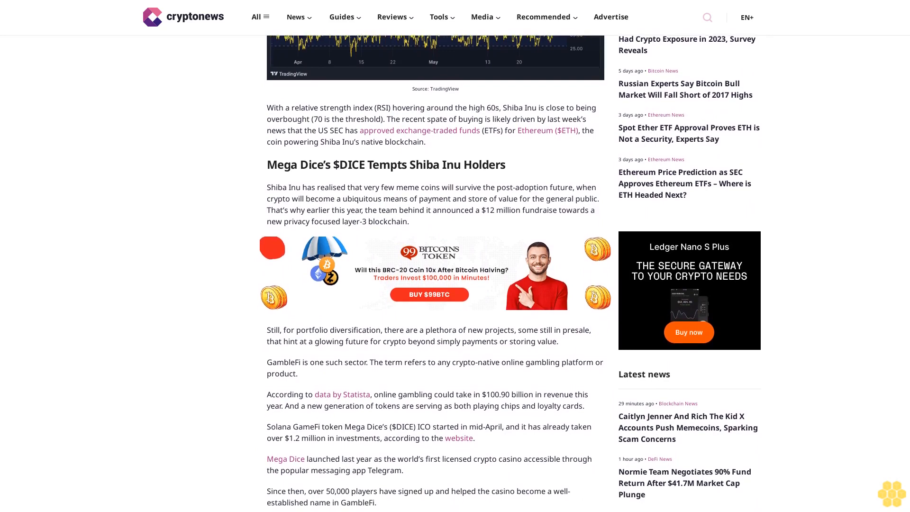
scroll(down, 3)
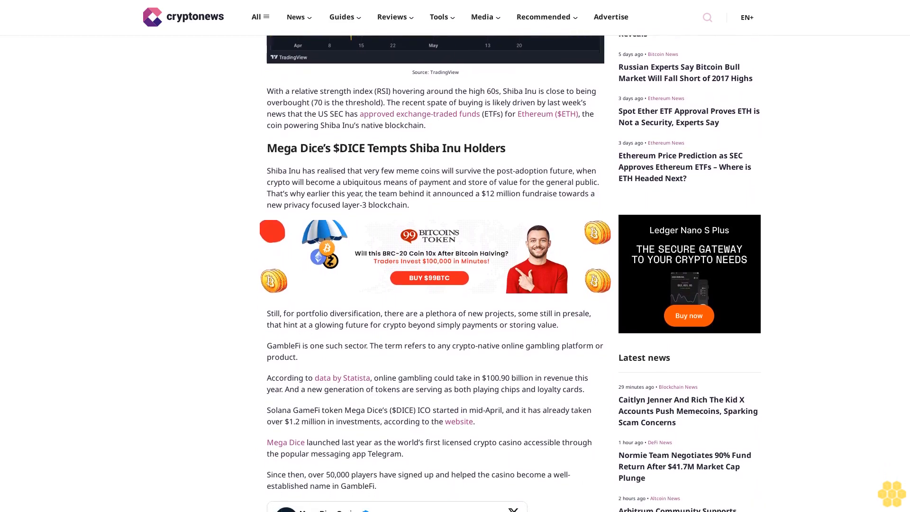
scroll(down, 3)
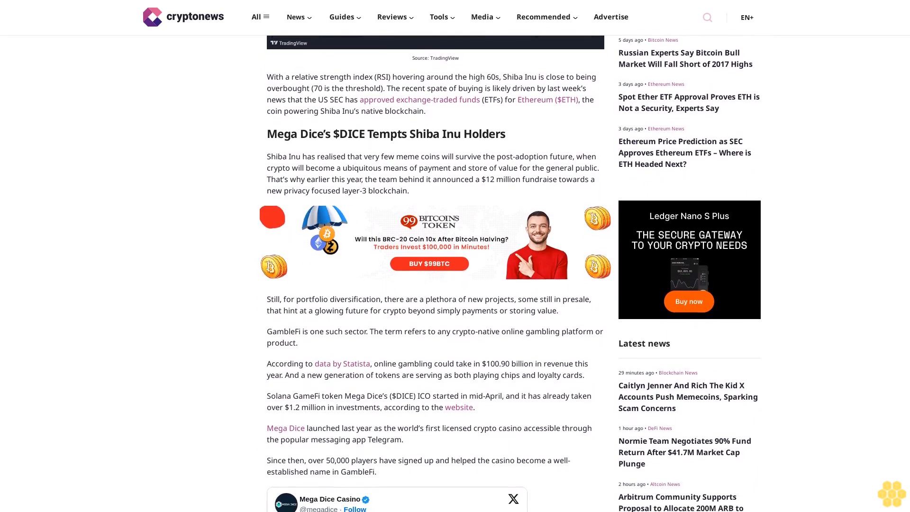
scroll(down, 3)
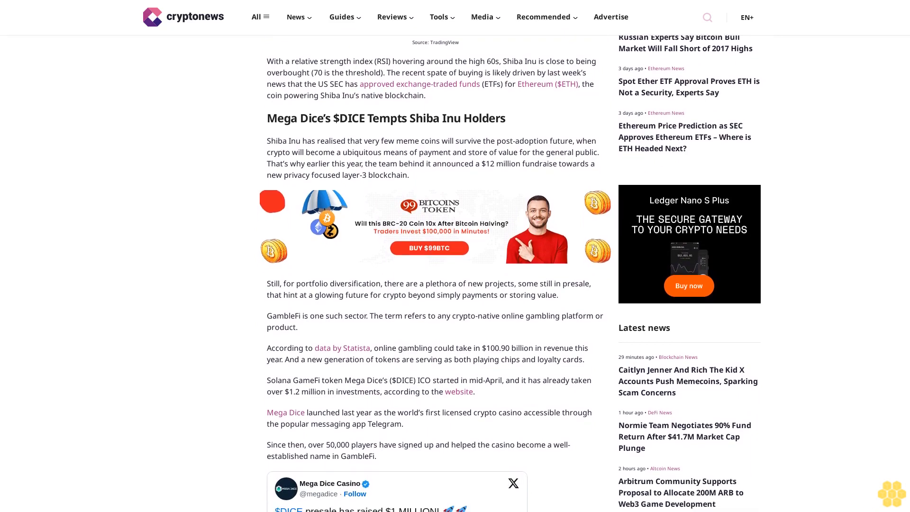
scroll(down, 3)
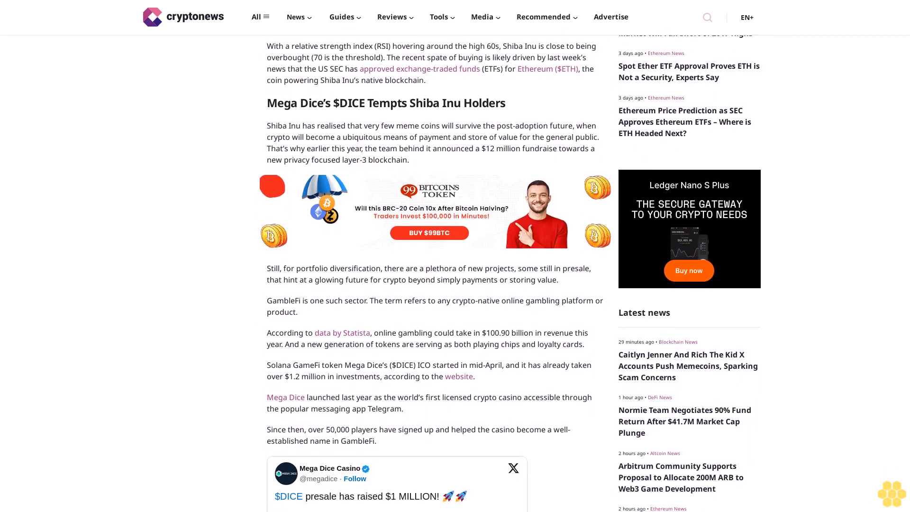
scroll(down, 3)
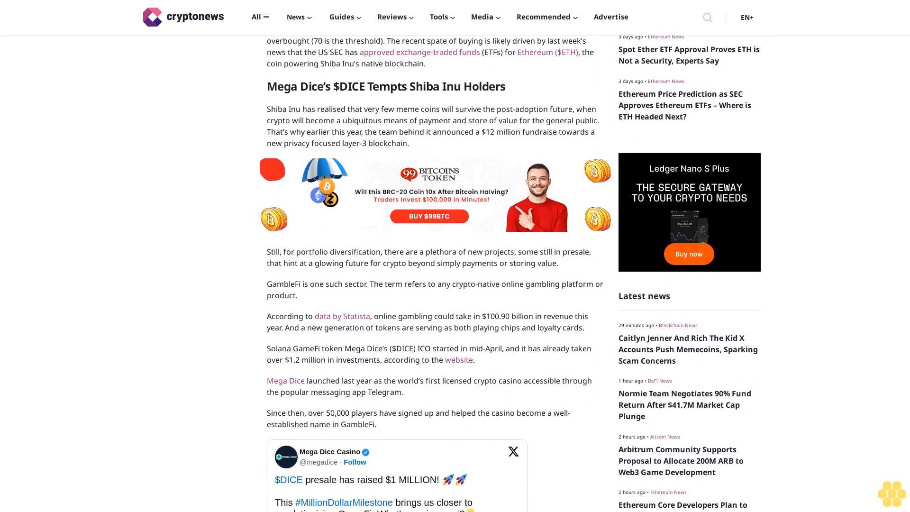
scroll(down, 3)
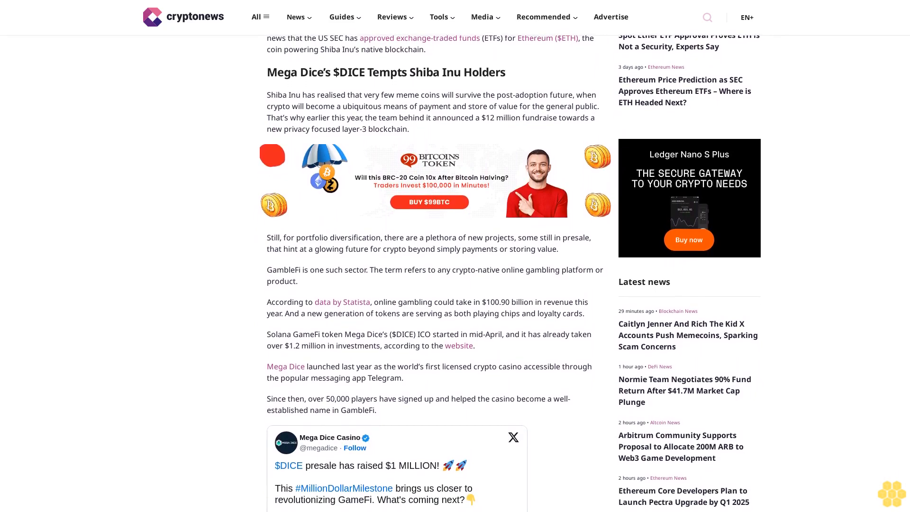
scroll(down, 3)
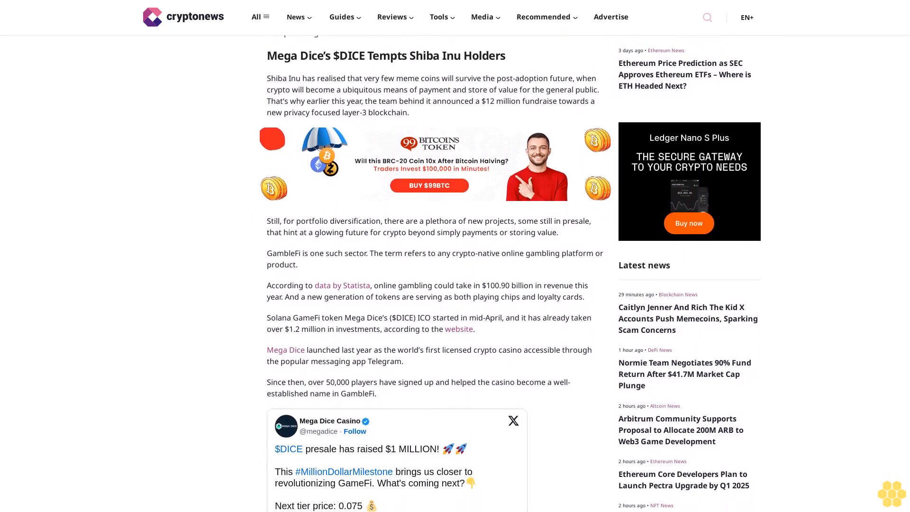
scroll(down, 3)
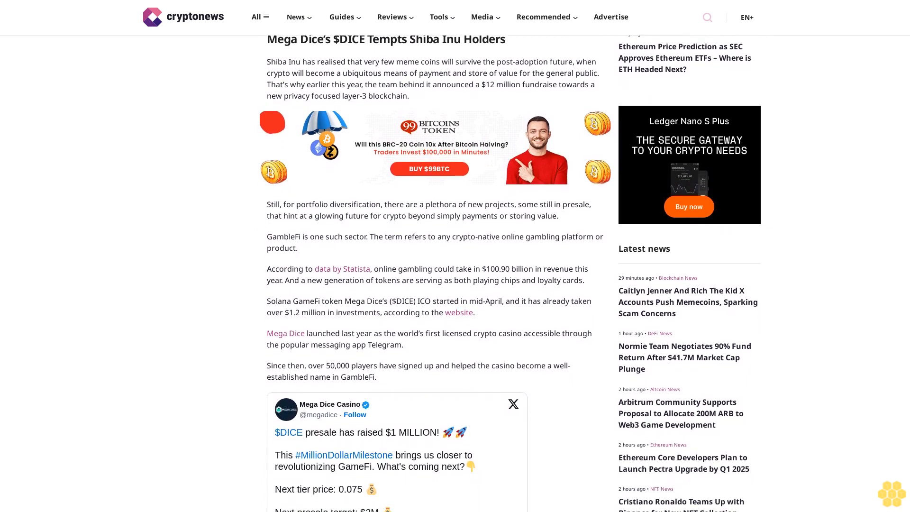
scroll(down, 3)
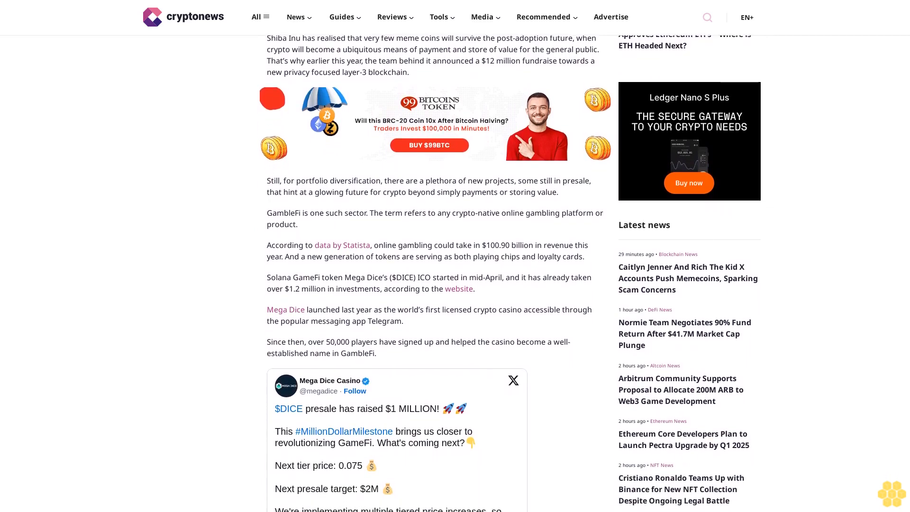
scroll(down, 3)
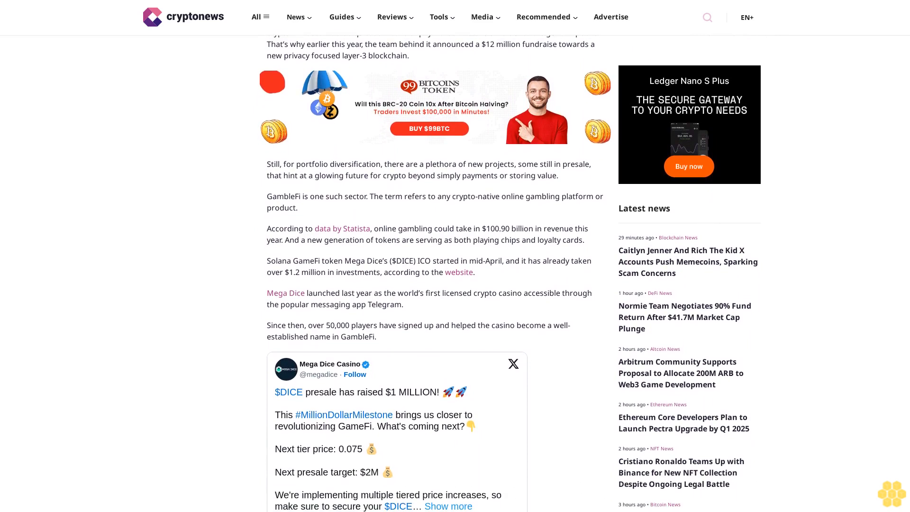
scroll(down, 3)
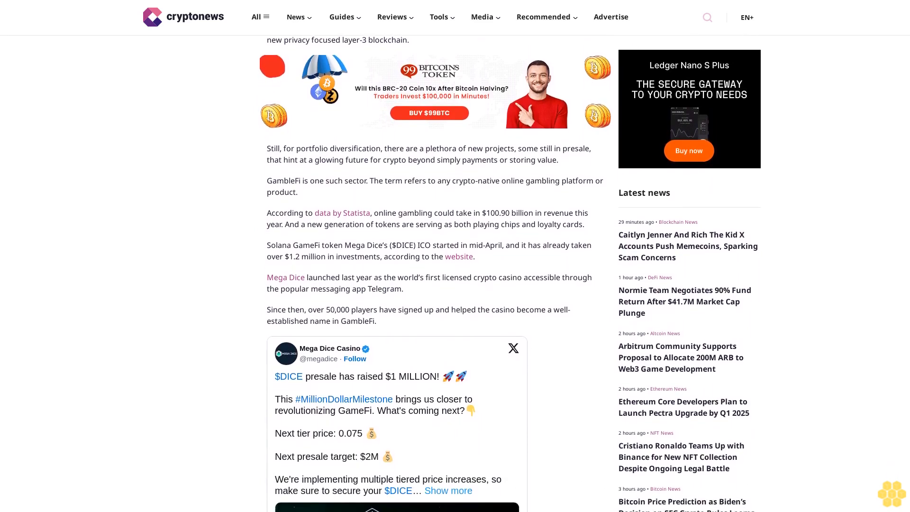
scroll(down, 3)
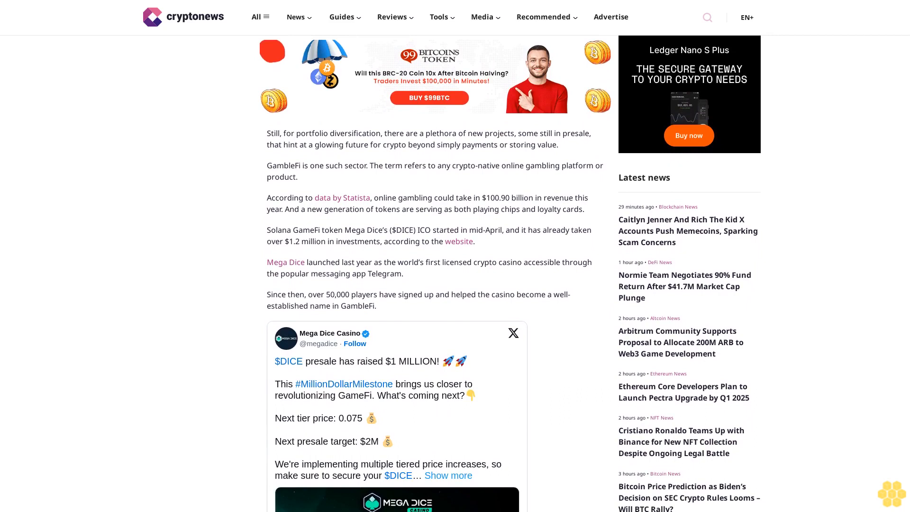
scroll(down, 3)
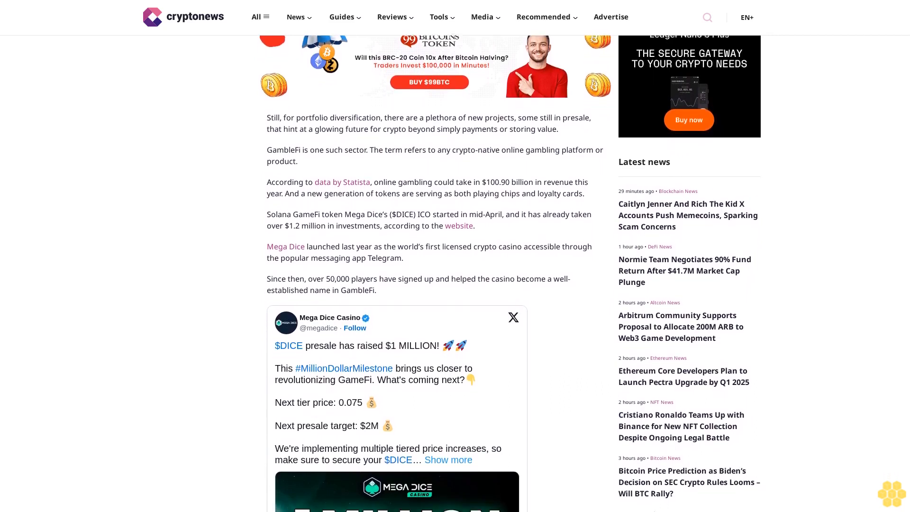
scroll(down, 3)
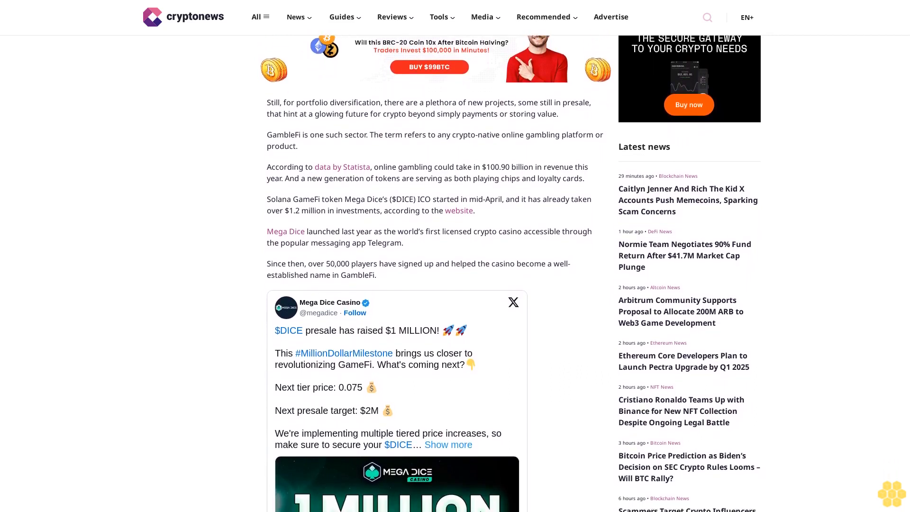
scroll(down, 3)
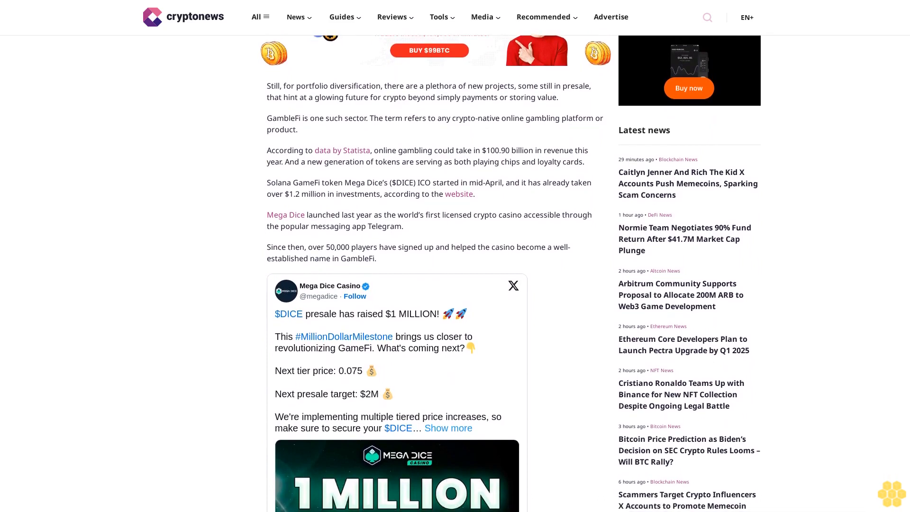
scroll(down, 3)
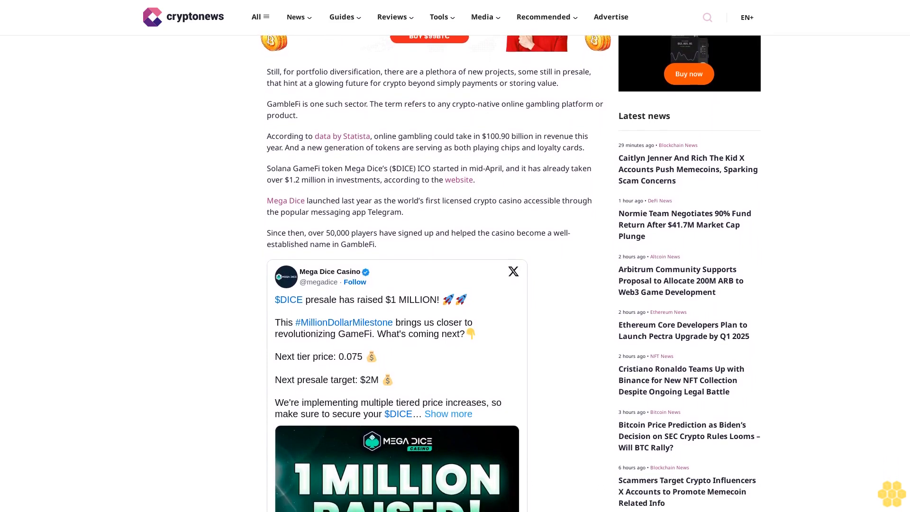
scroll(down, 3)
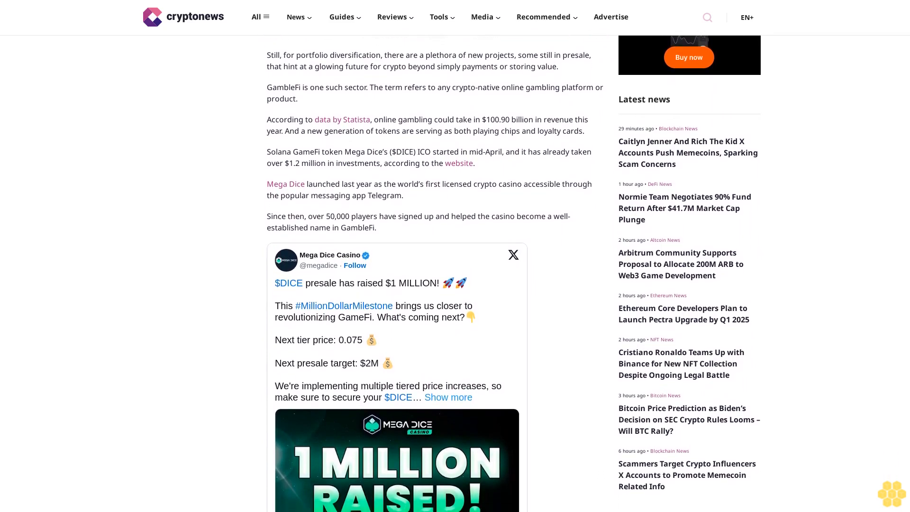
scroll(down, 3)
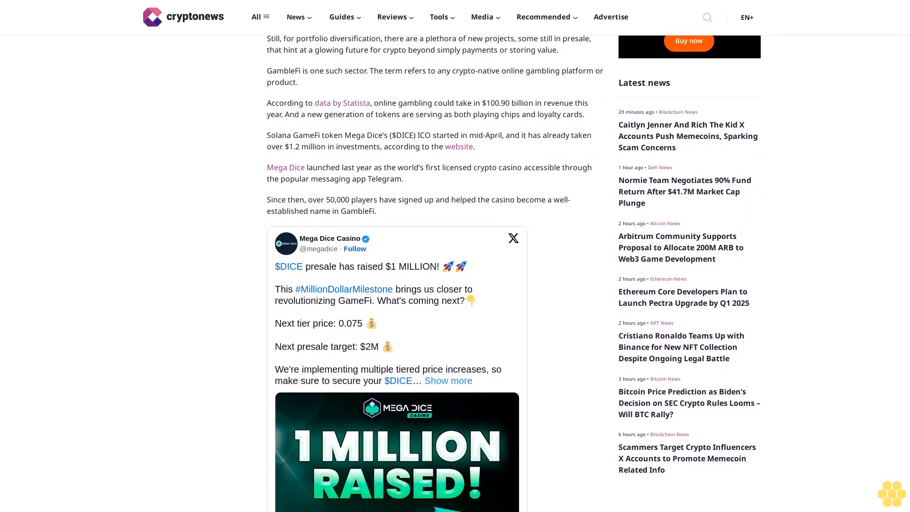
scroll(down, 3)
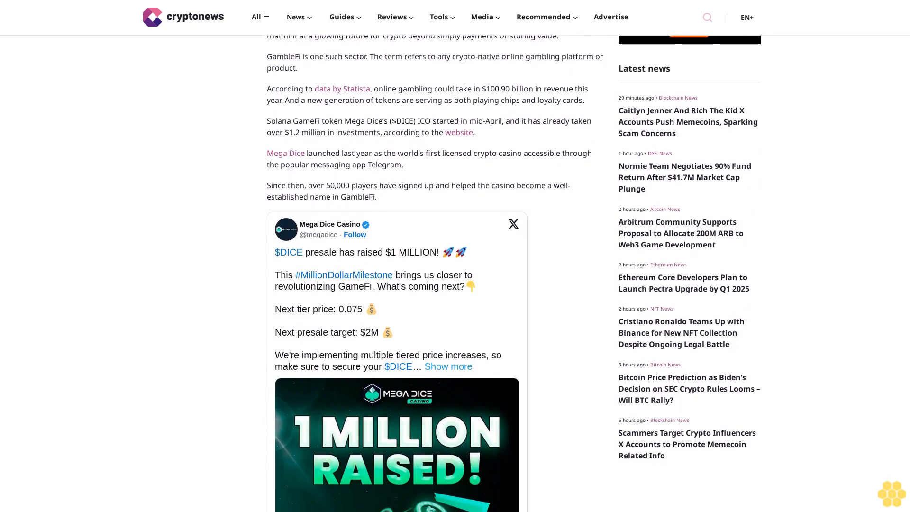
scroll(down, 3)
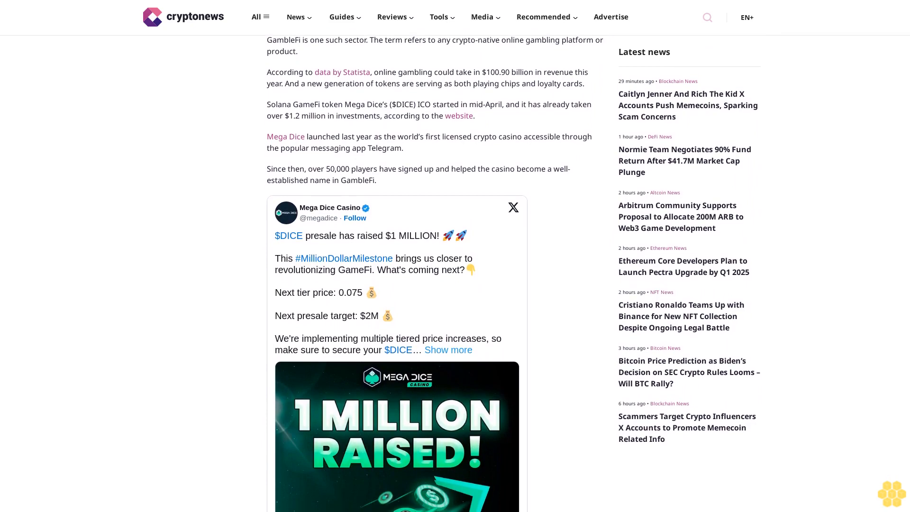
scroll(down, 3)
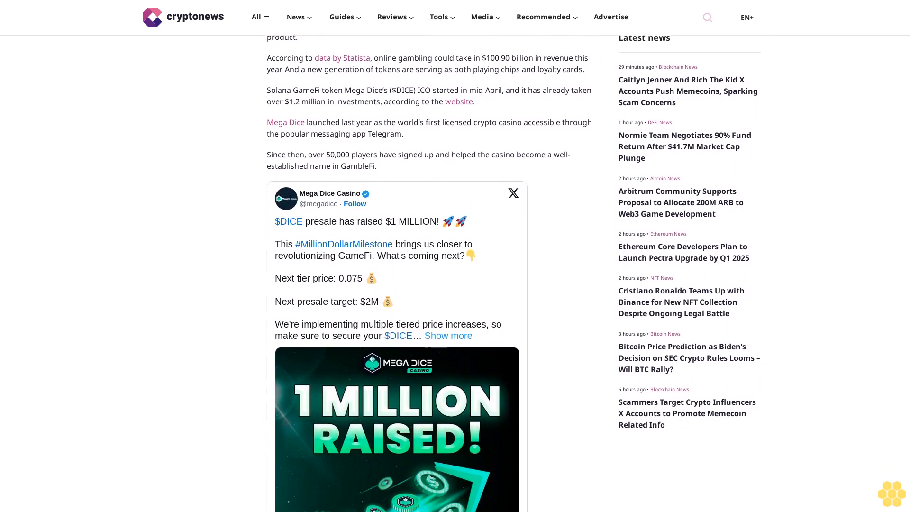
scroll(down, 3)
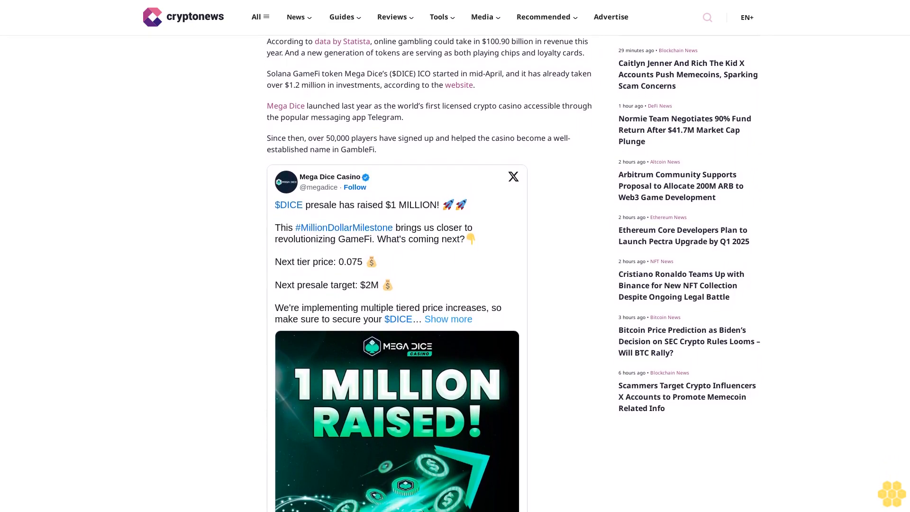
scroll(down, 3)
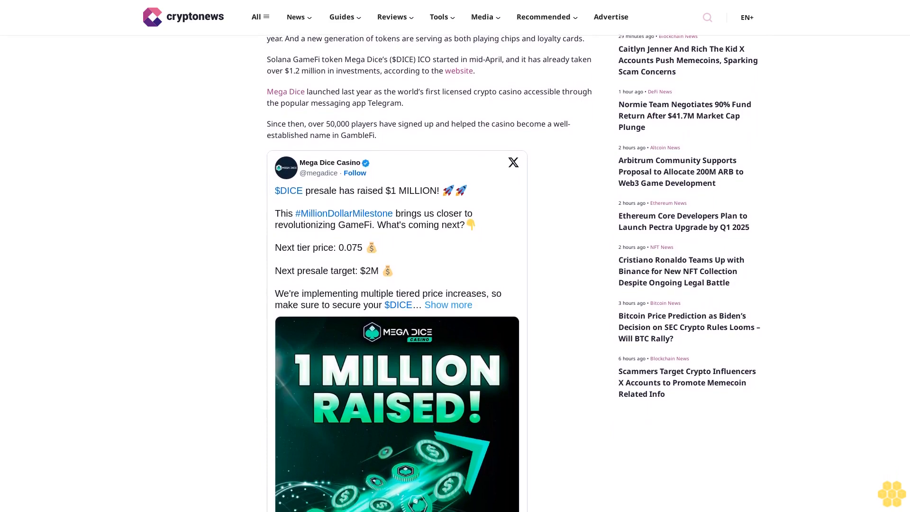
scroll(down, 3)
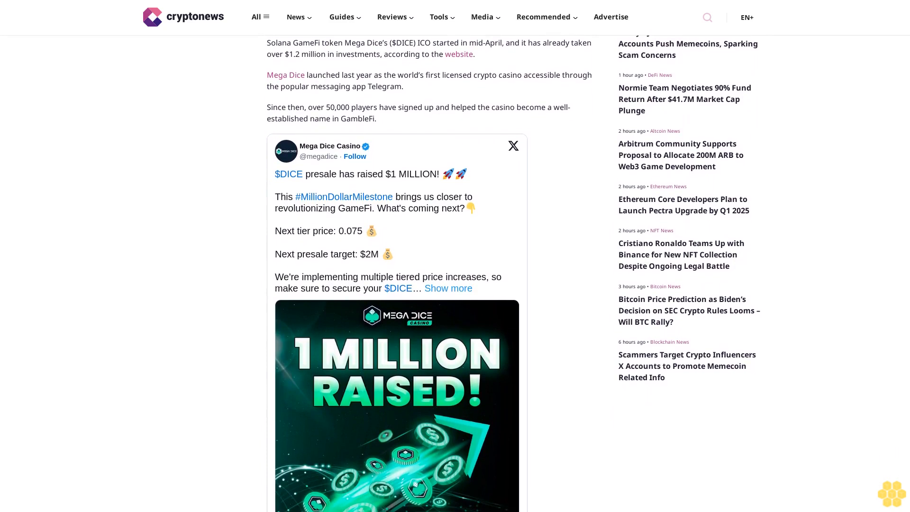
scroll(down, 3)
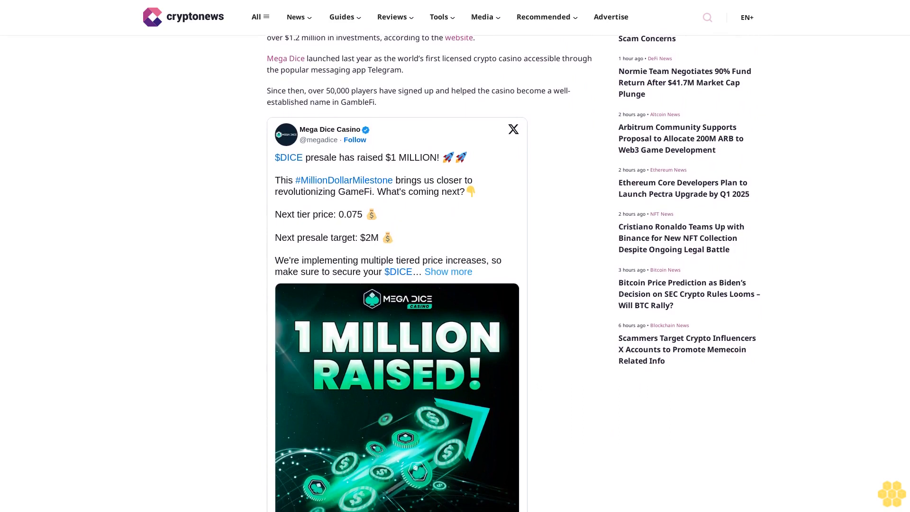
scroll(down, 3)
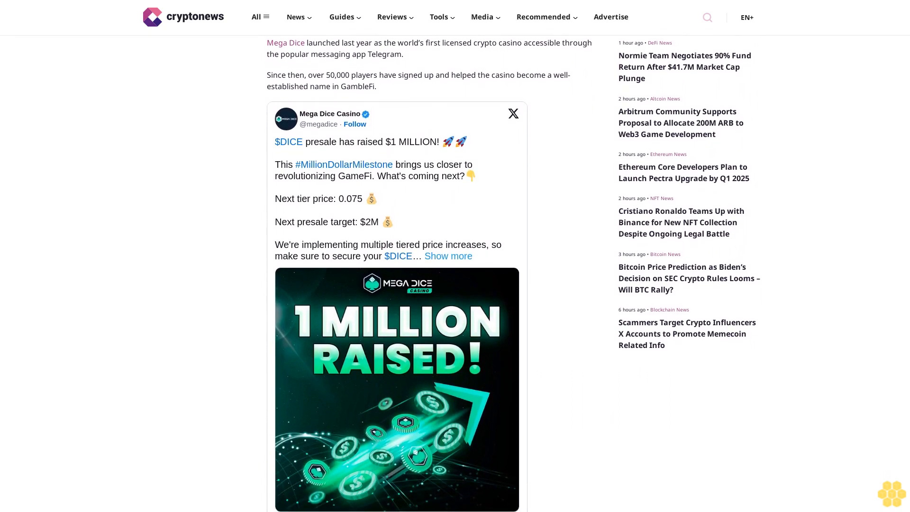
scroll(down, 3)
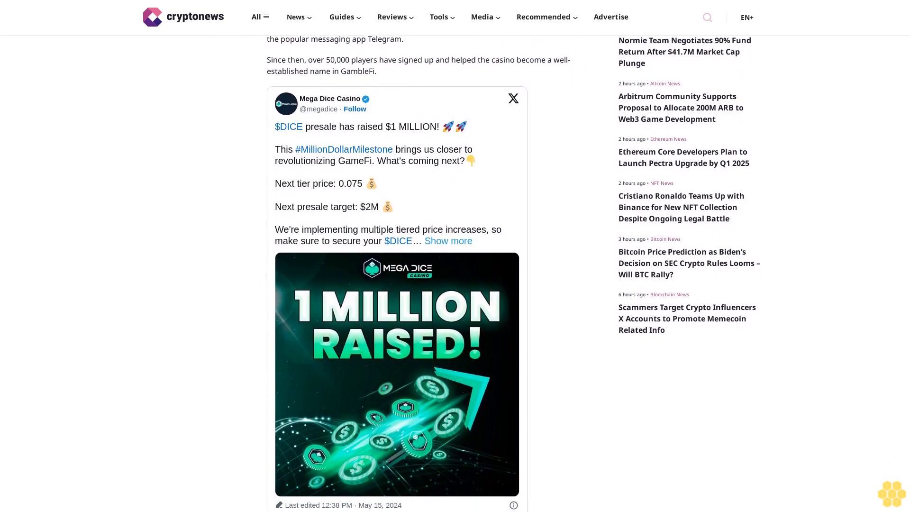
scroll(down, 3)
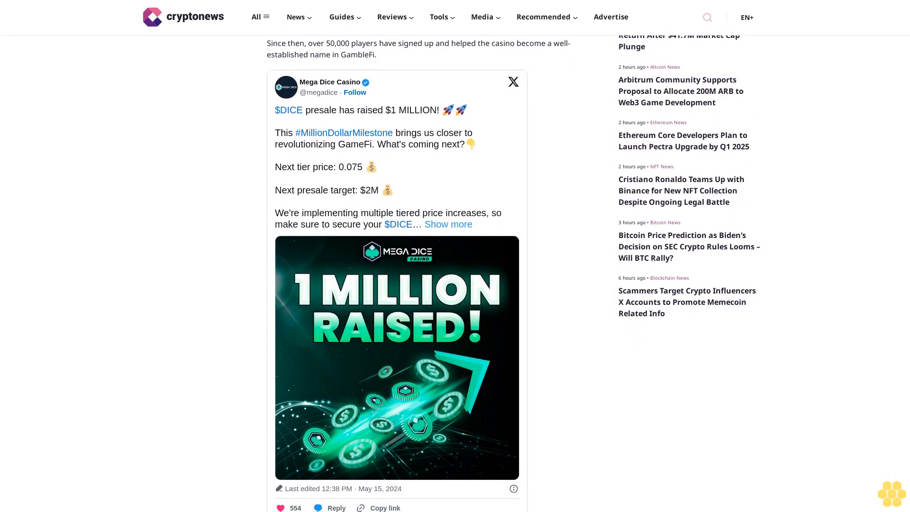
scroll(down, 3)
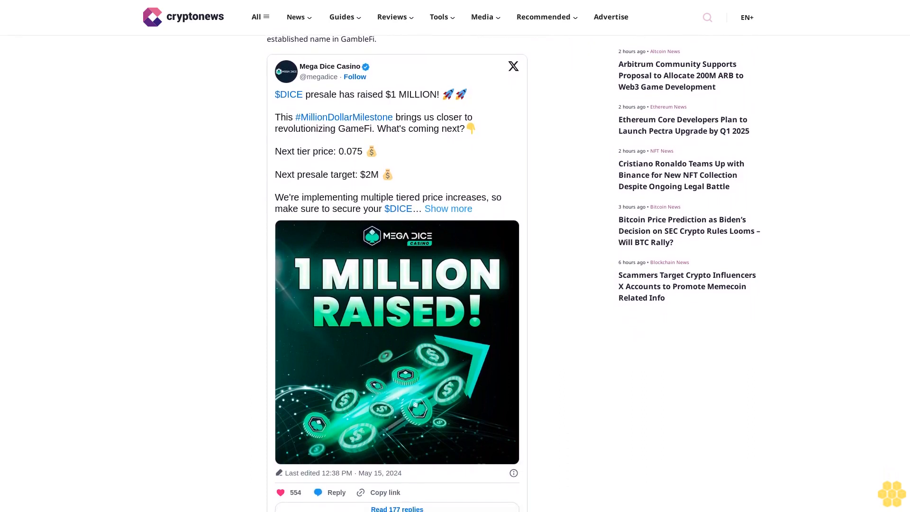
scroll(down, 3)
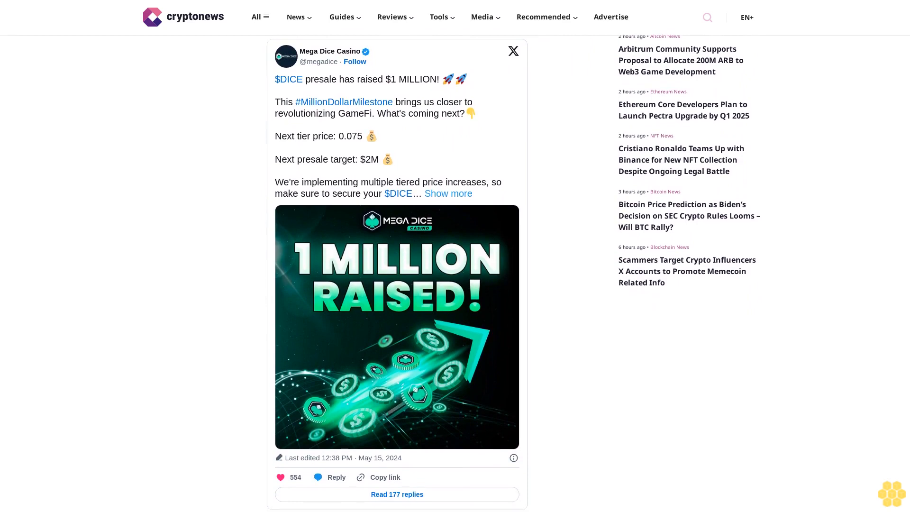
scroll(down, 3)
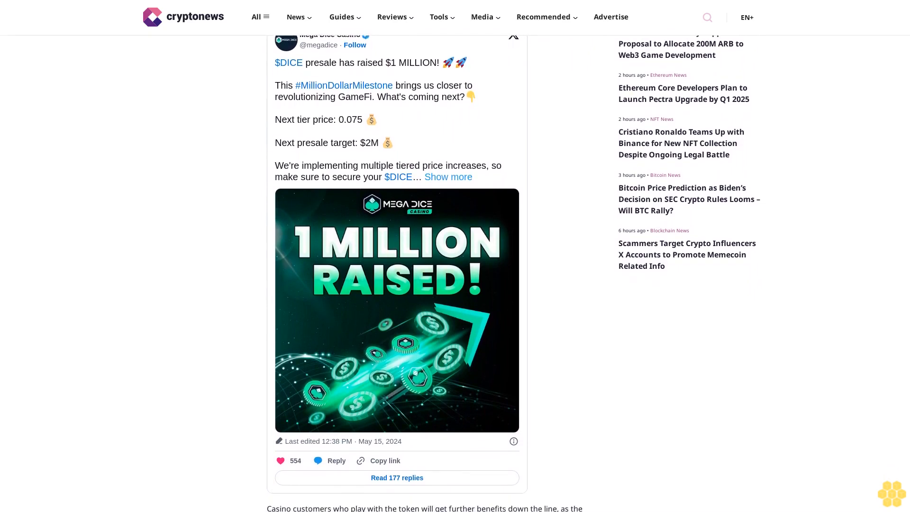
scroll(down, 3)
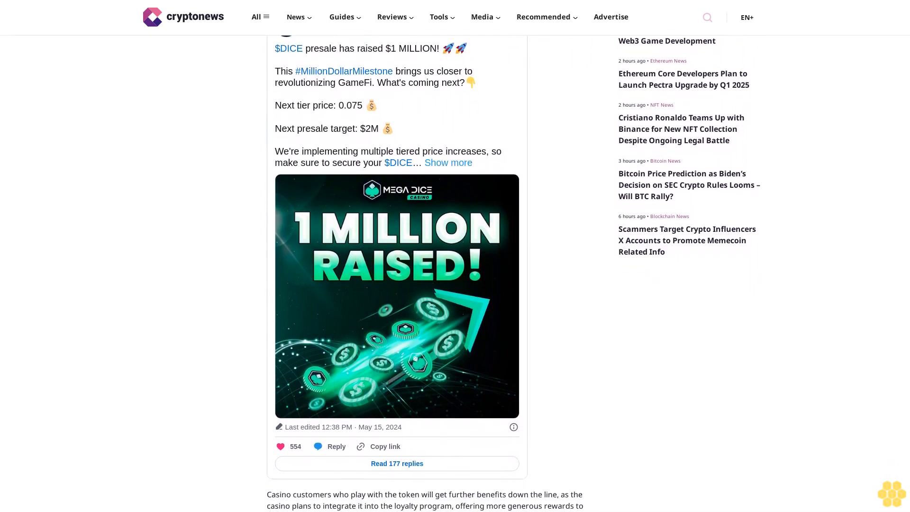
scroll(down, 3)
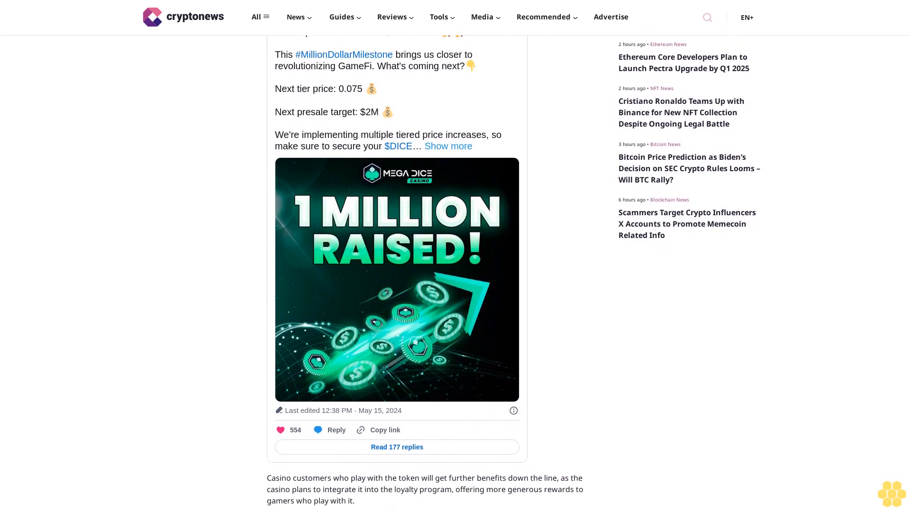
scroll(down, 3)
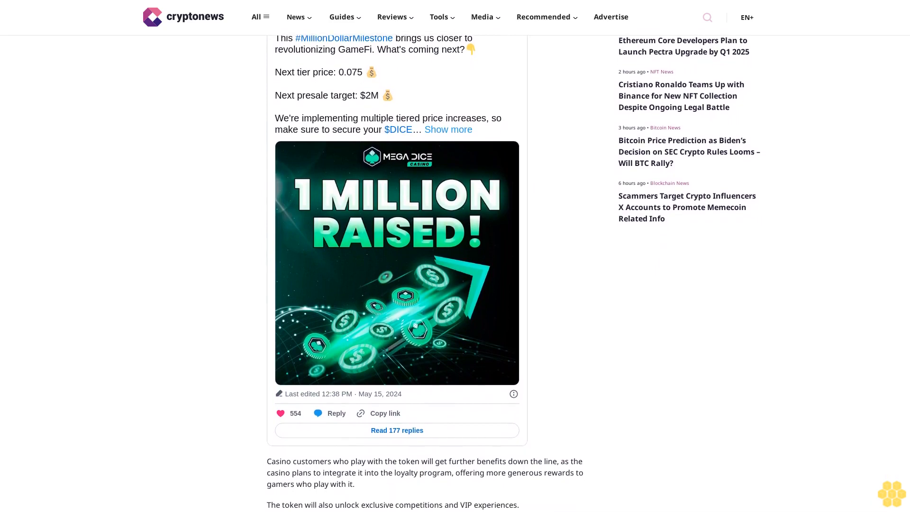
scroll(down, 3)
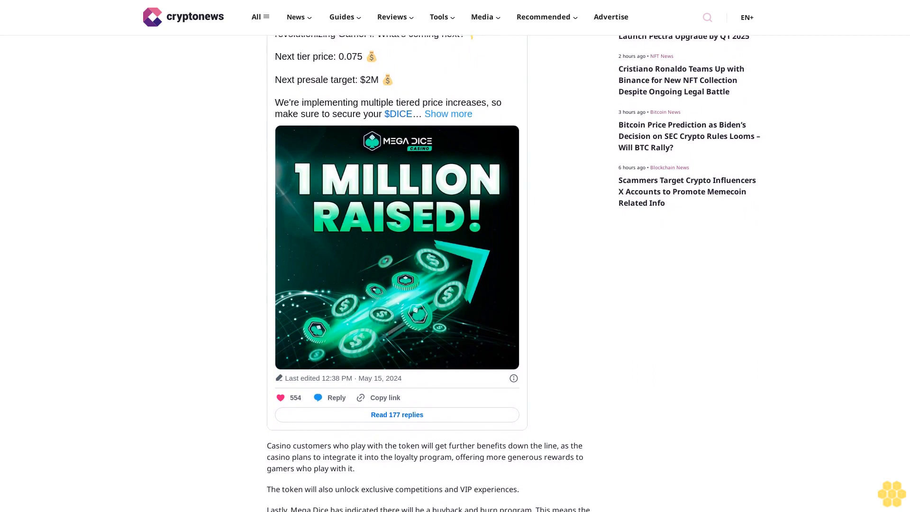
scroll(down, 3)
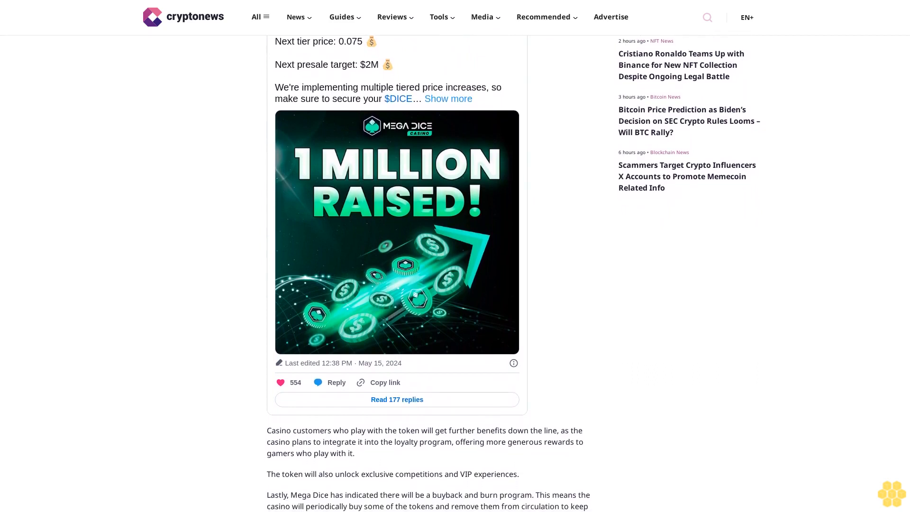
scroll(down, 3)
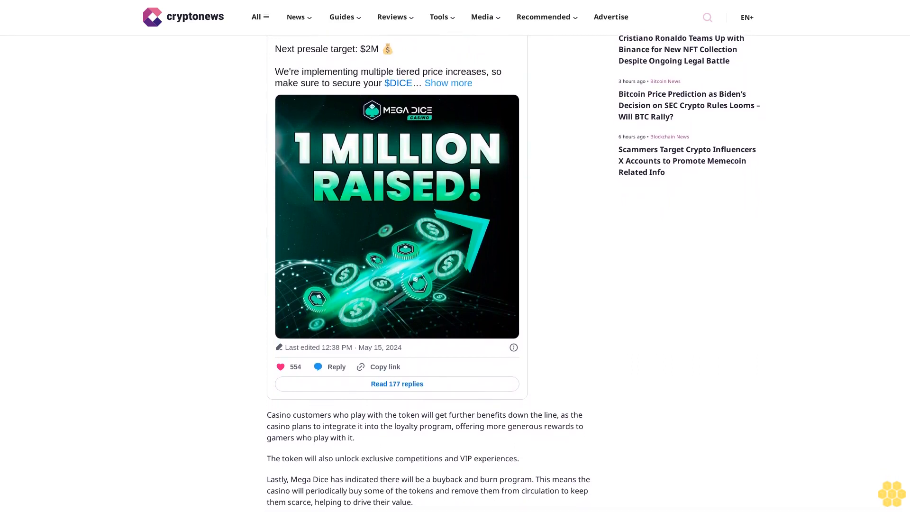
scroll(down, 3)
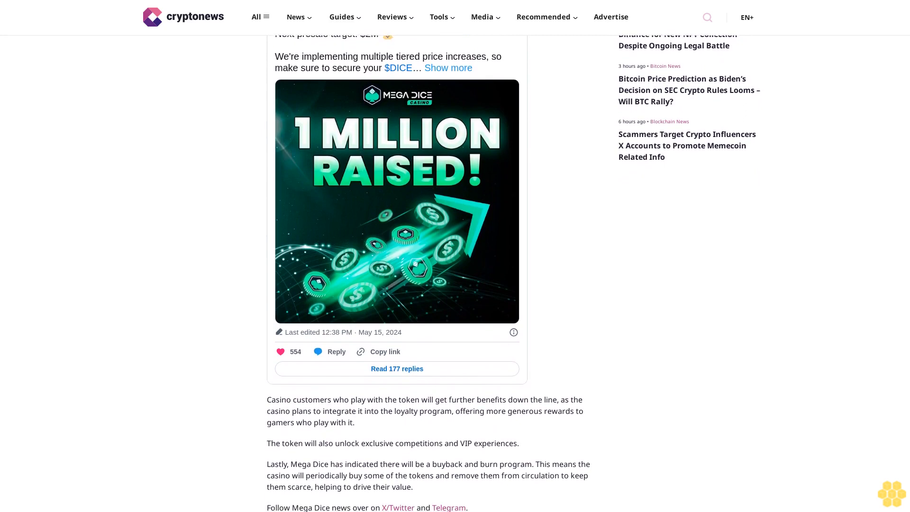
scroll(down, 3)
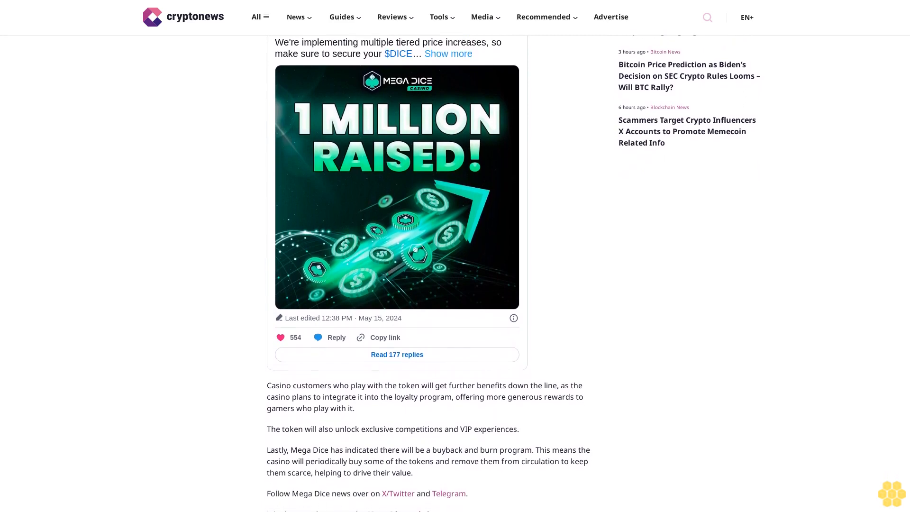
scroll(down, 3)
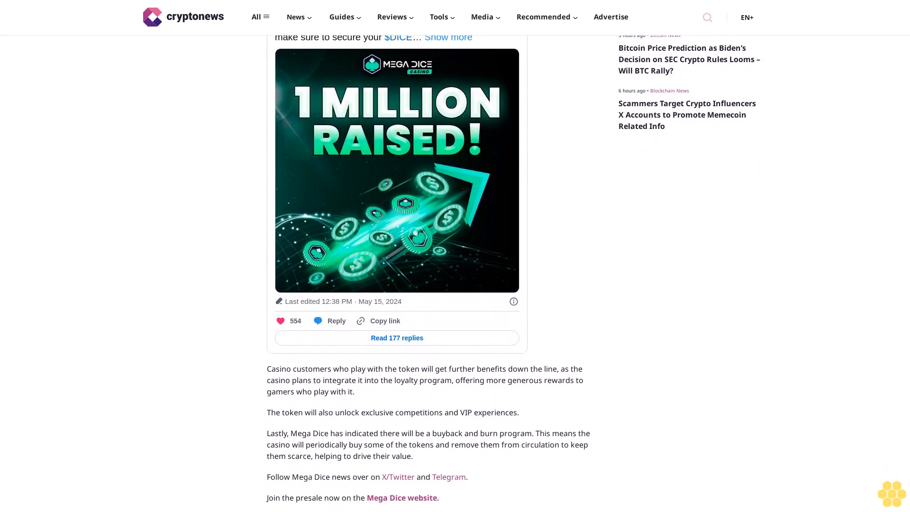
scroll(down, 3)
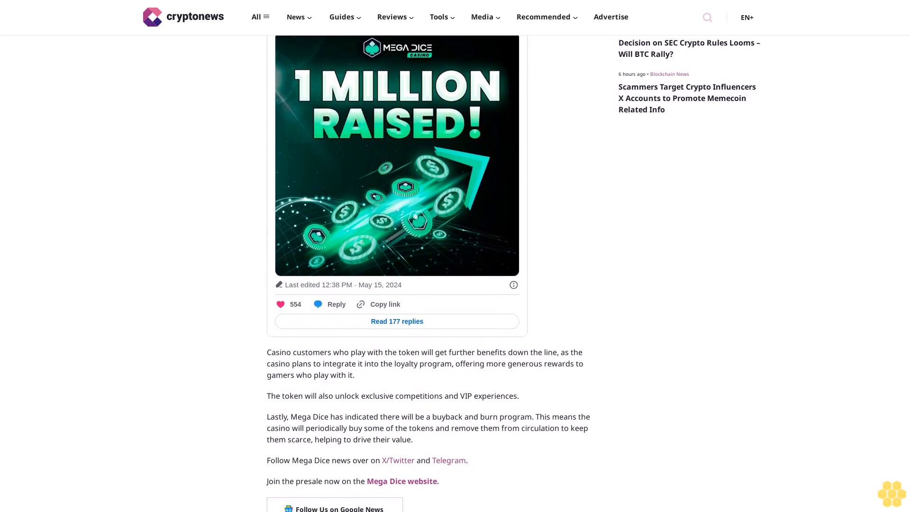
scroll(down, 3)
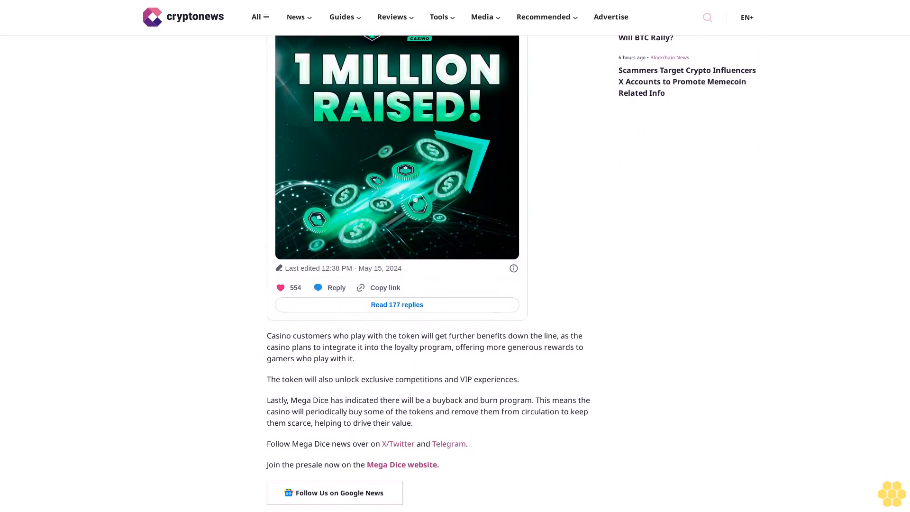
scroll(down, 3)
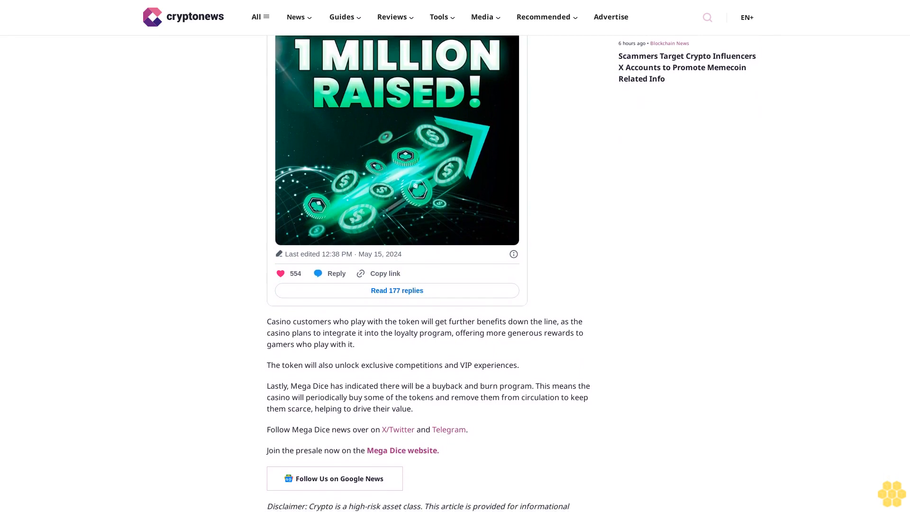
scroll(down, 3)
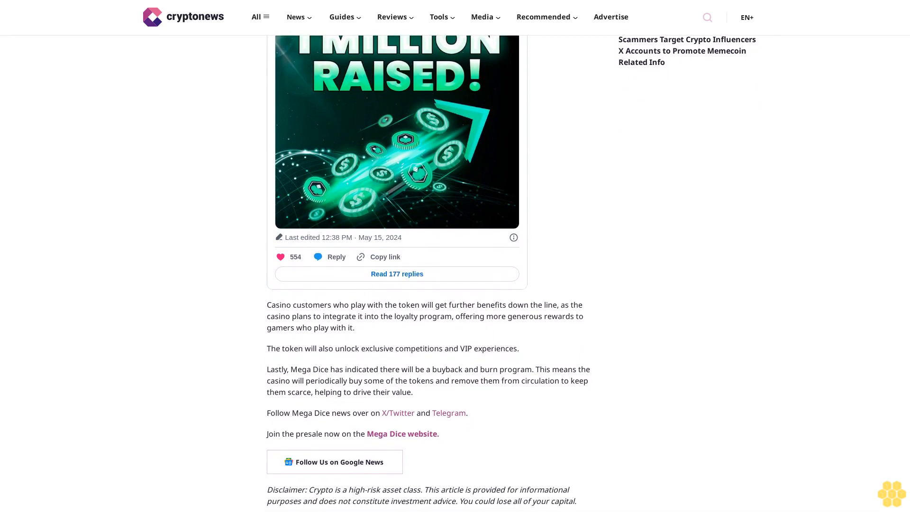
scroll(down, 3)
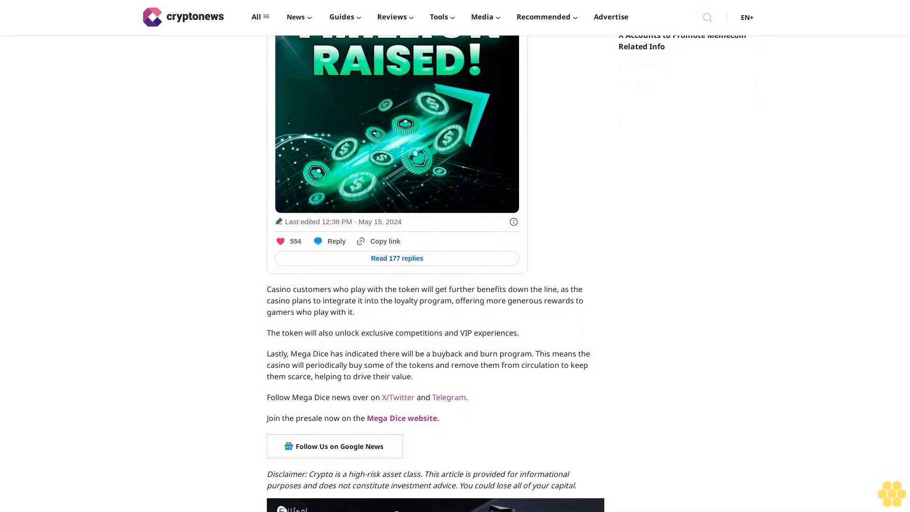
scroll(down, 3)
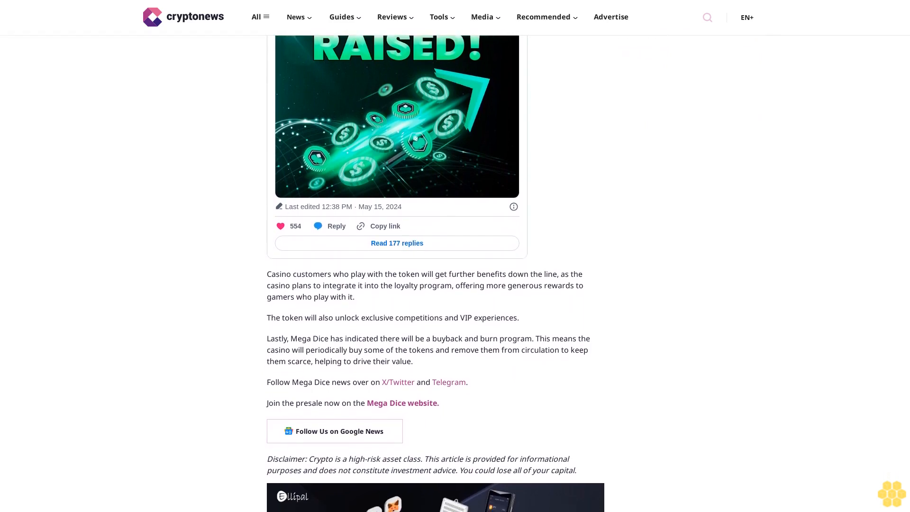
scroll(down, 3)
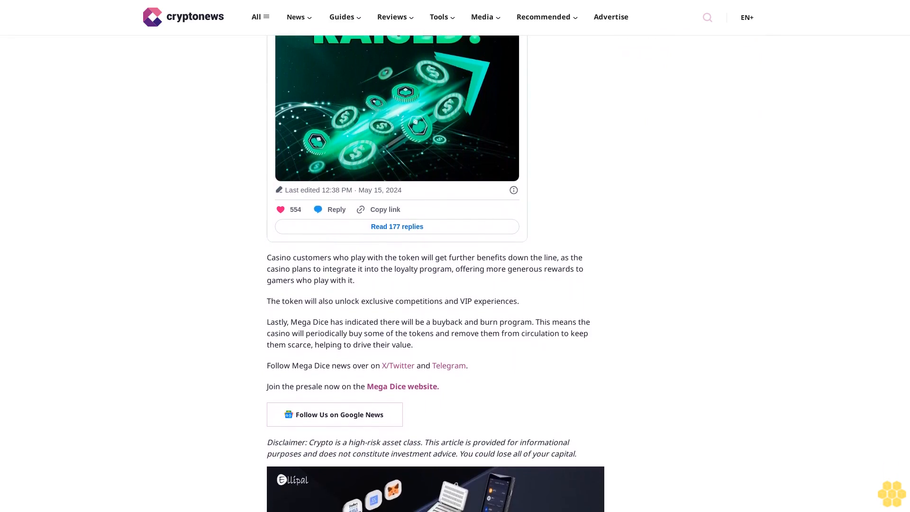
scroll(down, 3)
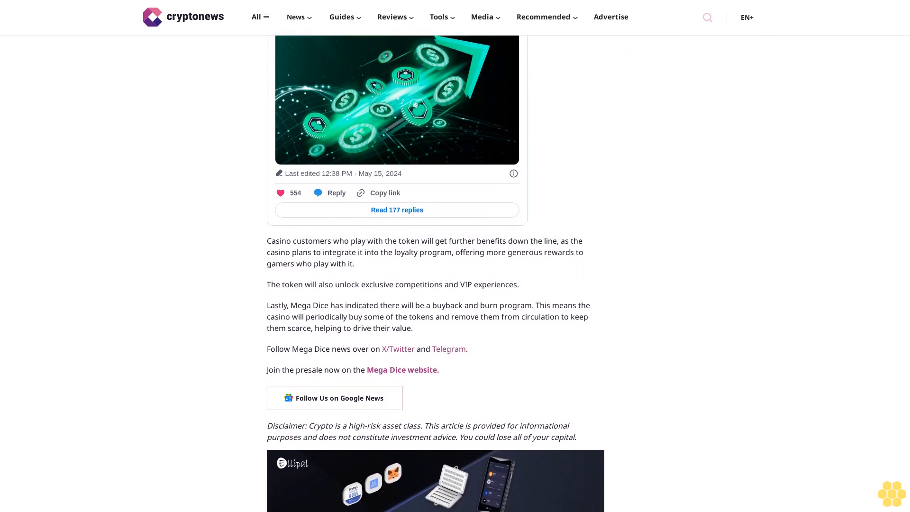
scroll(down, 3)
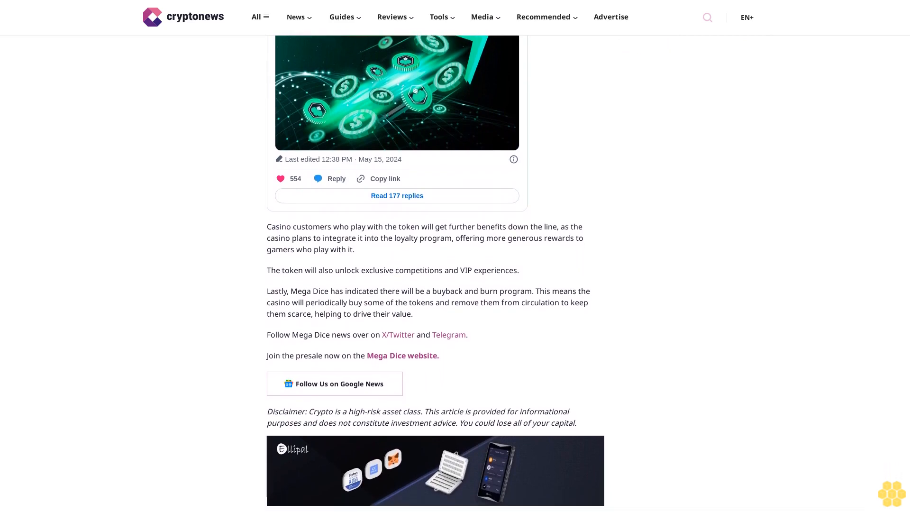
scroll(down, 3)
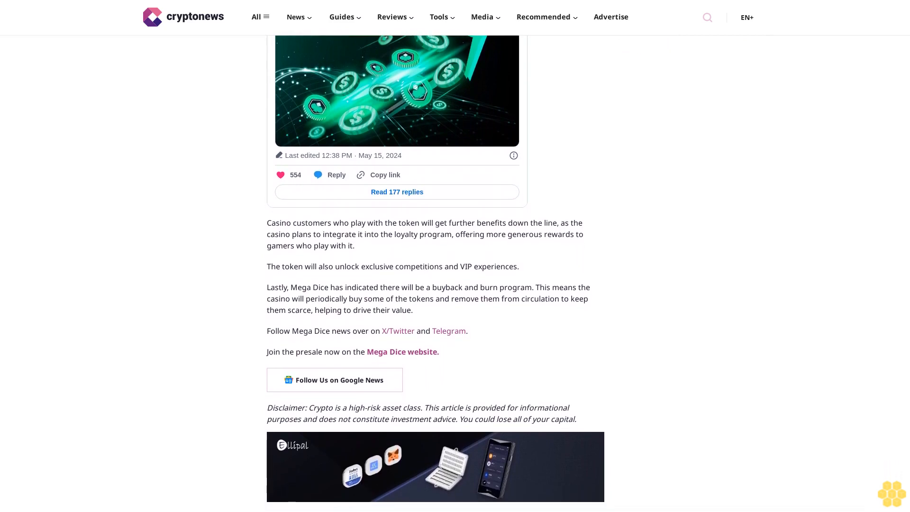